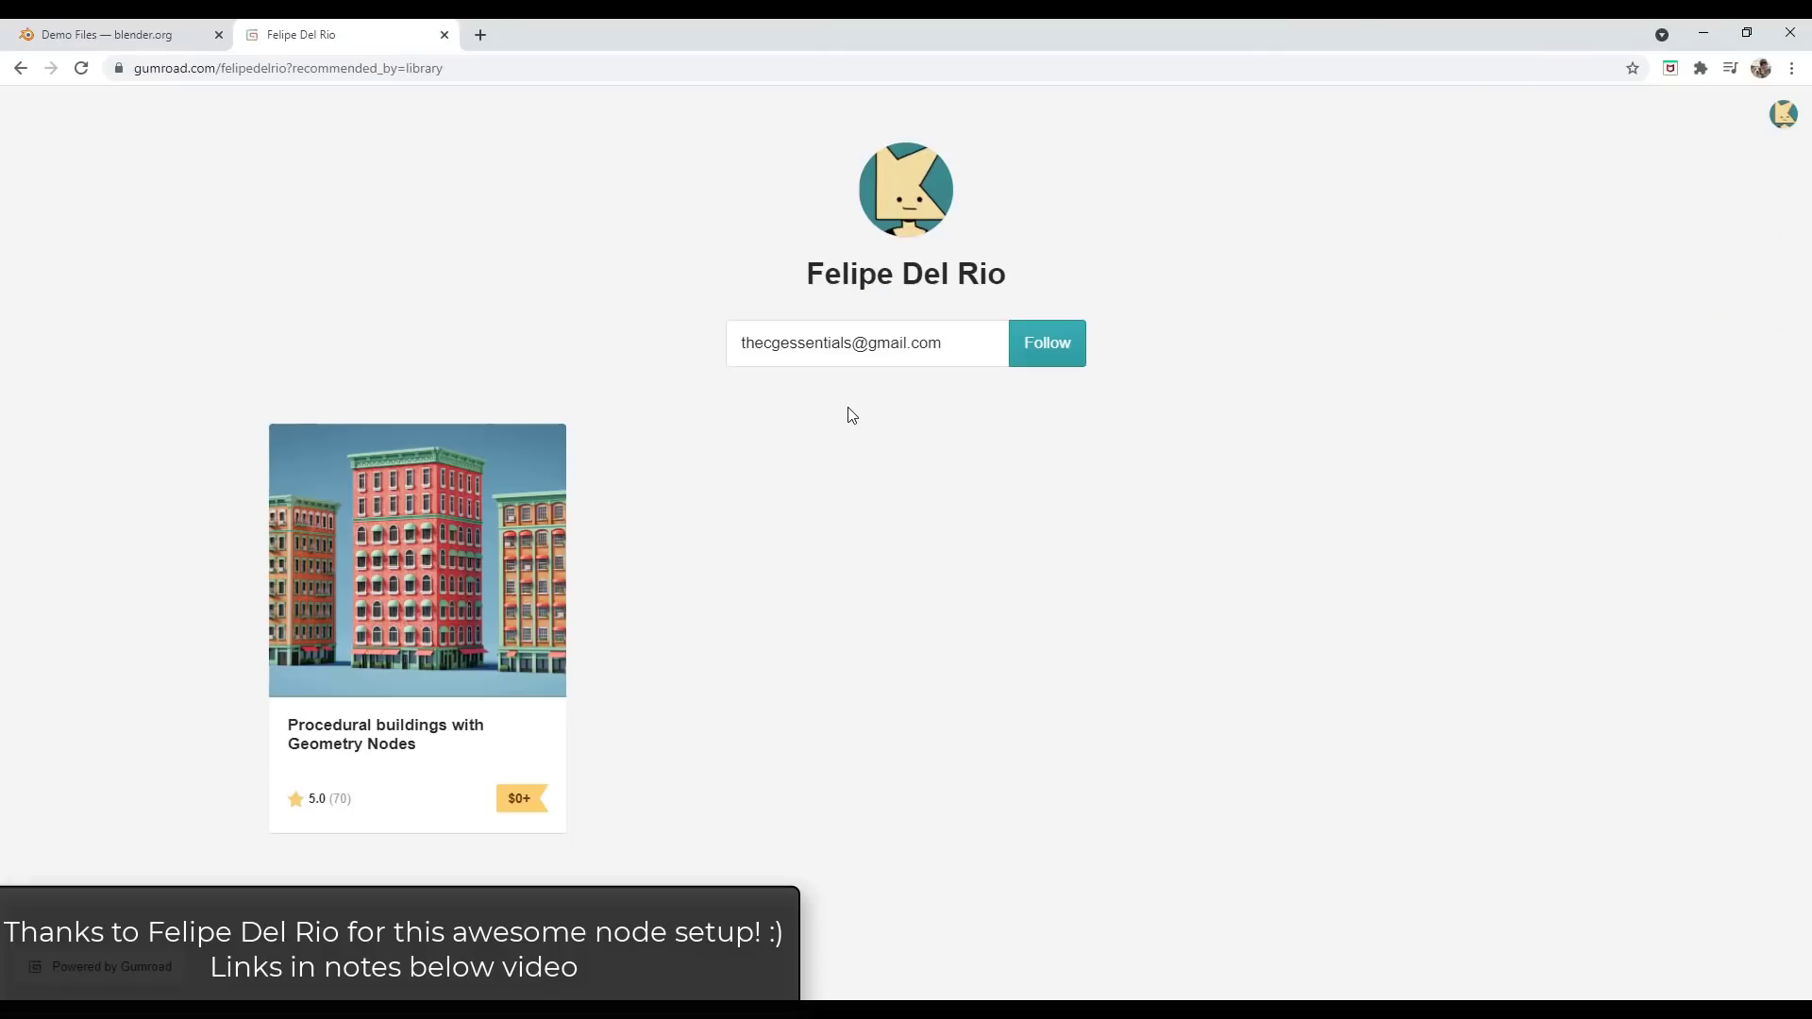
Return to Blender's demo files listing showing the Procedural buildings demo.
{"action": "left_click", "coordinate": [109, 34]}
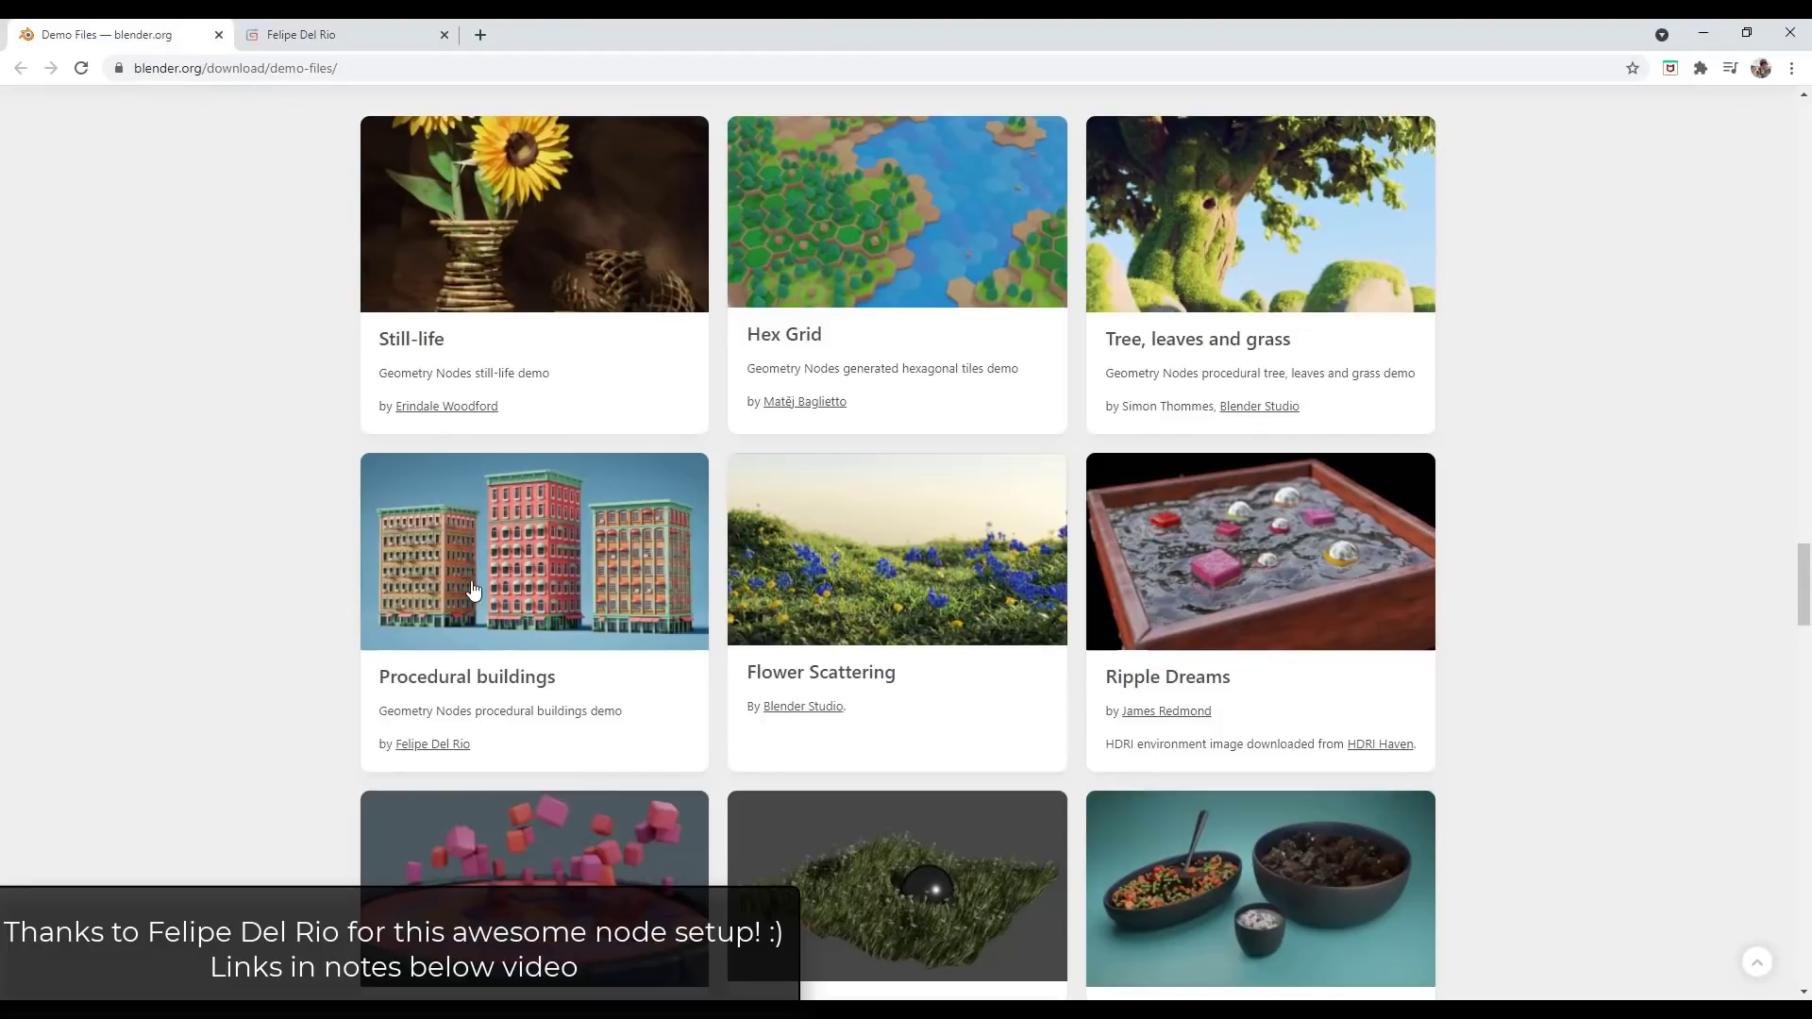
{"action": "mouse_move", "coordinate": [532, 589]}
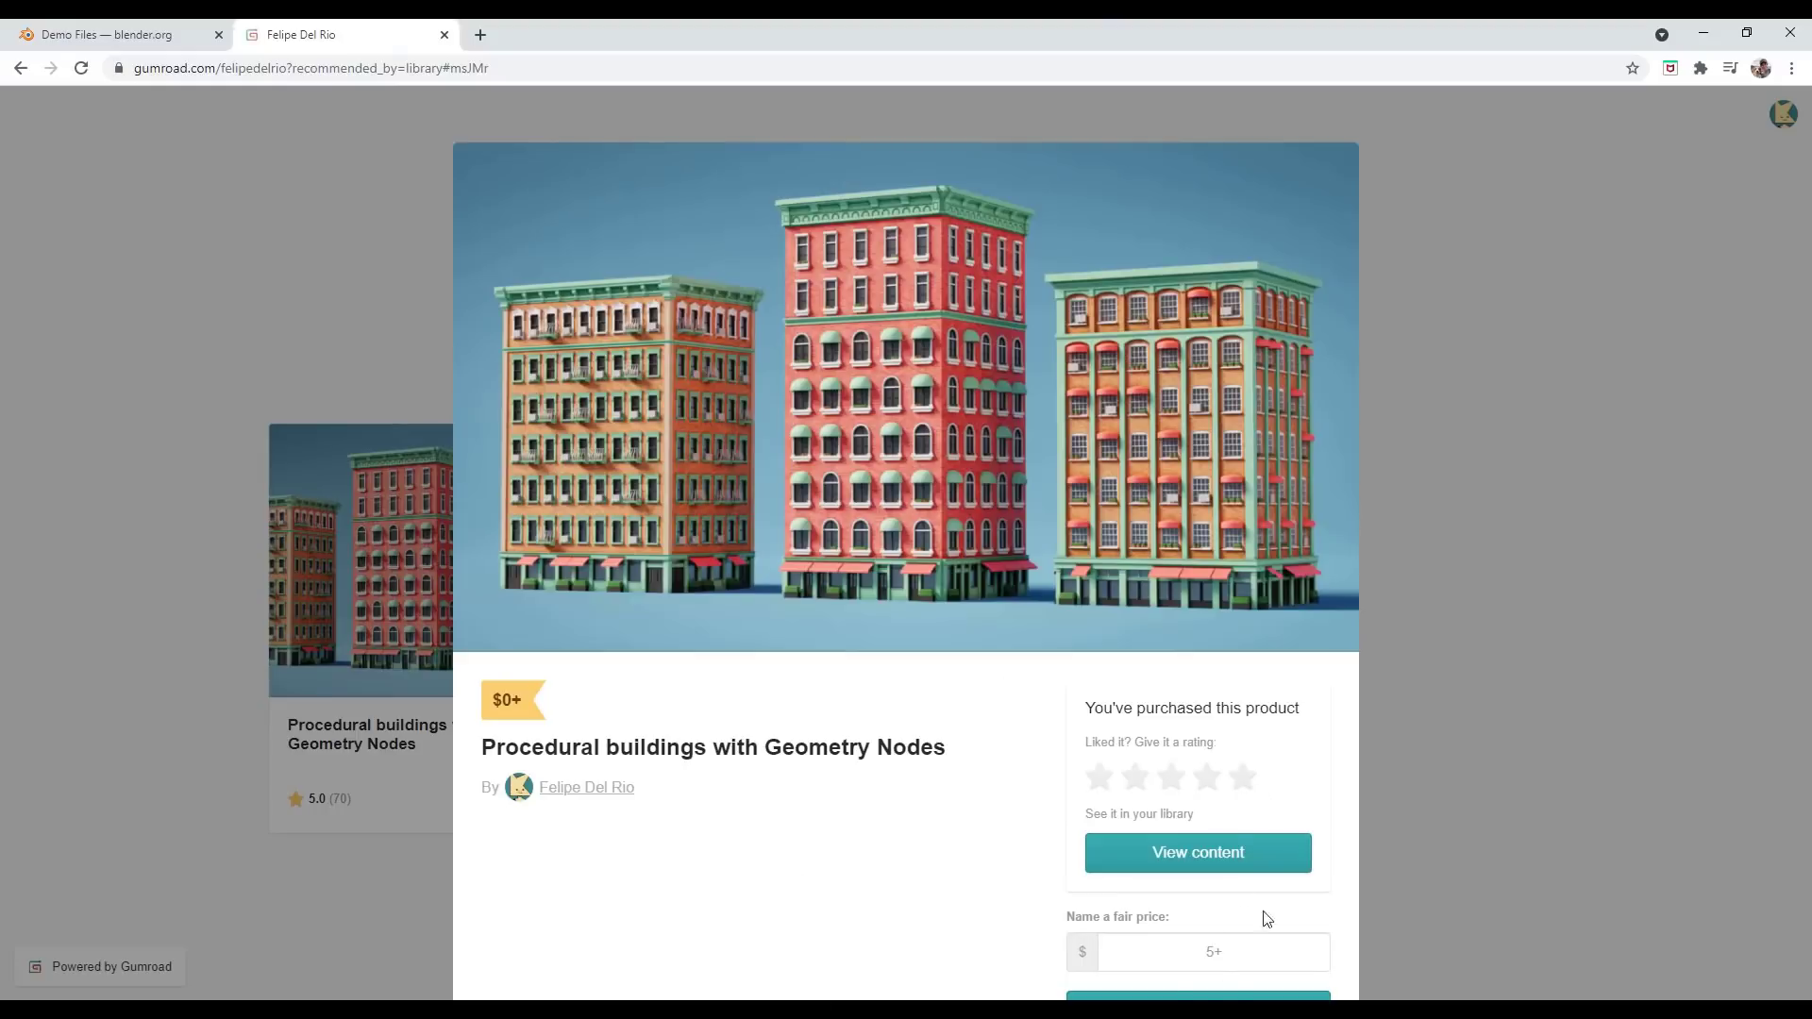
{"action": "mouse_move", "coordinate": [934, 414]}
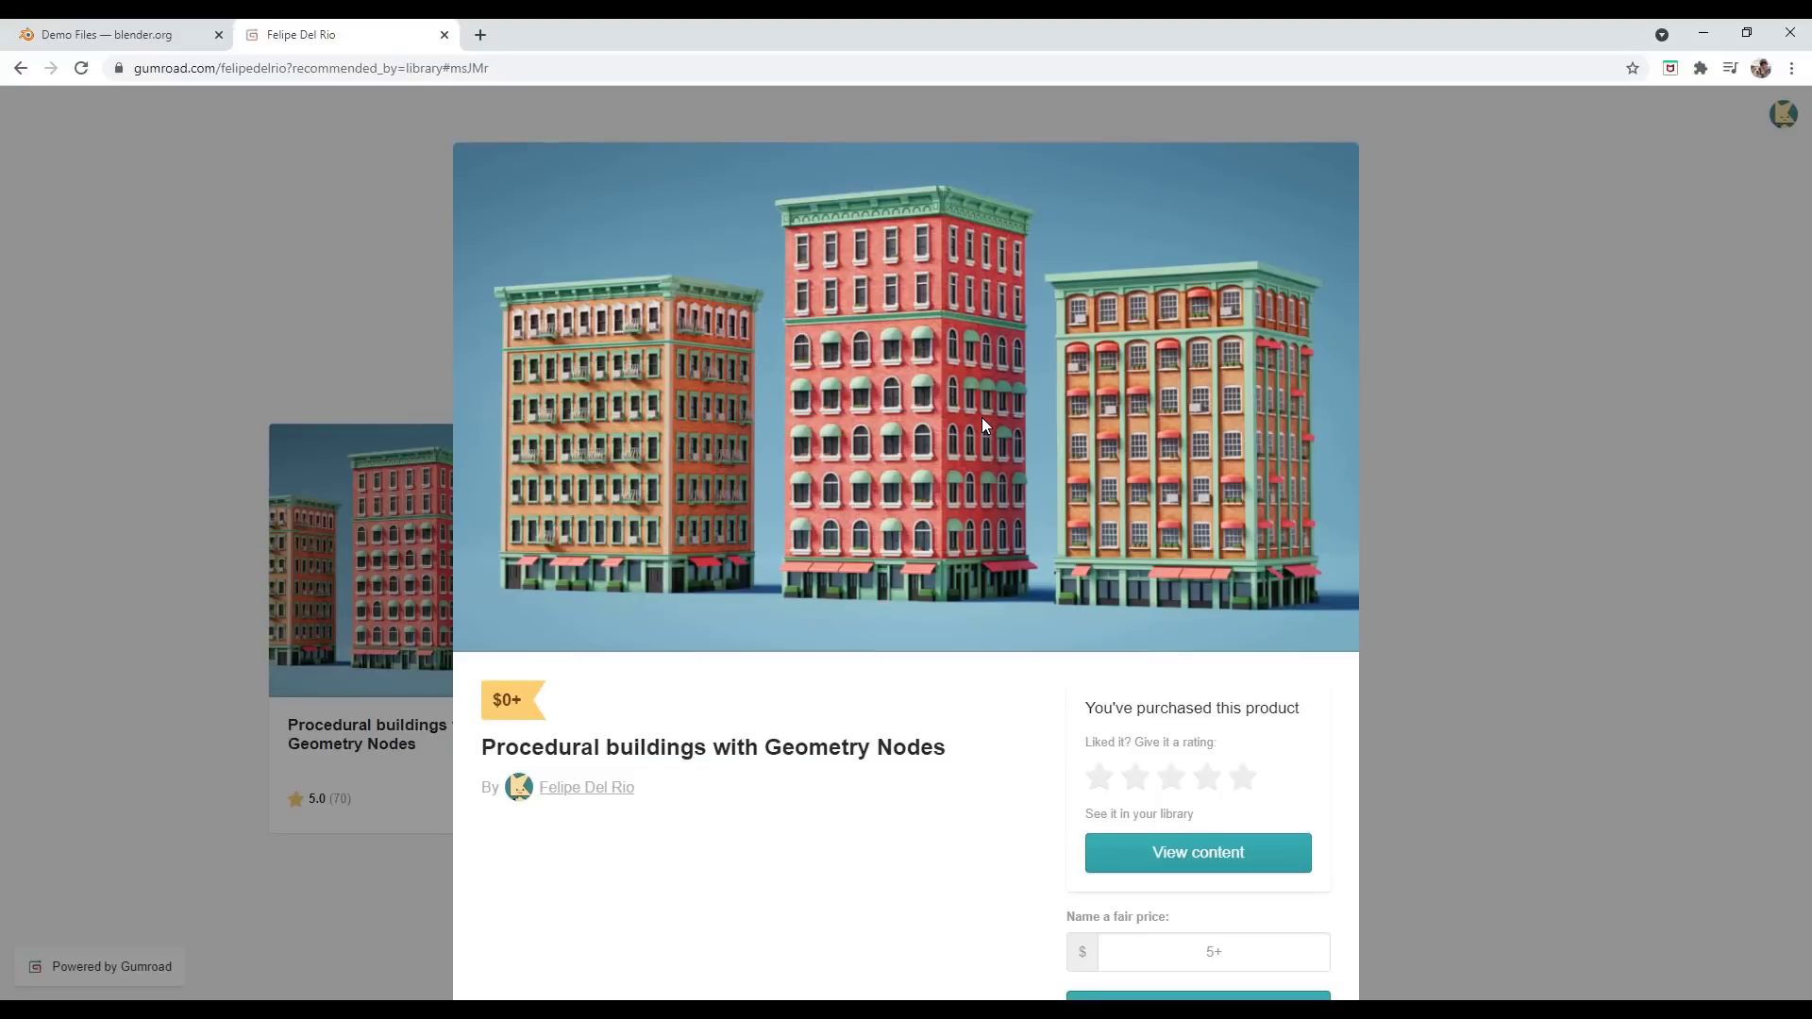
{"action": "mouse_move", "coordinate": [865, 370]}
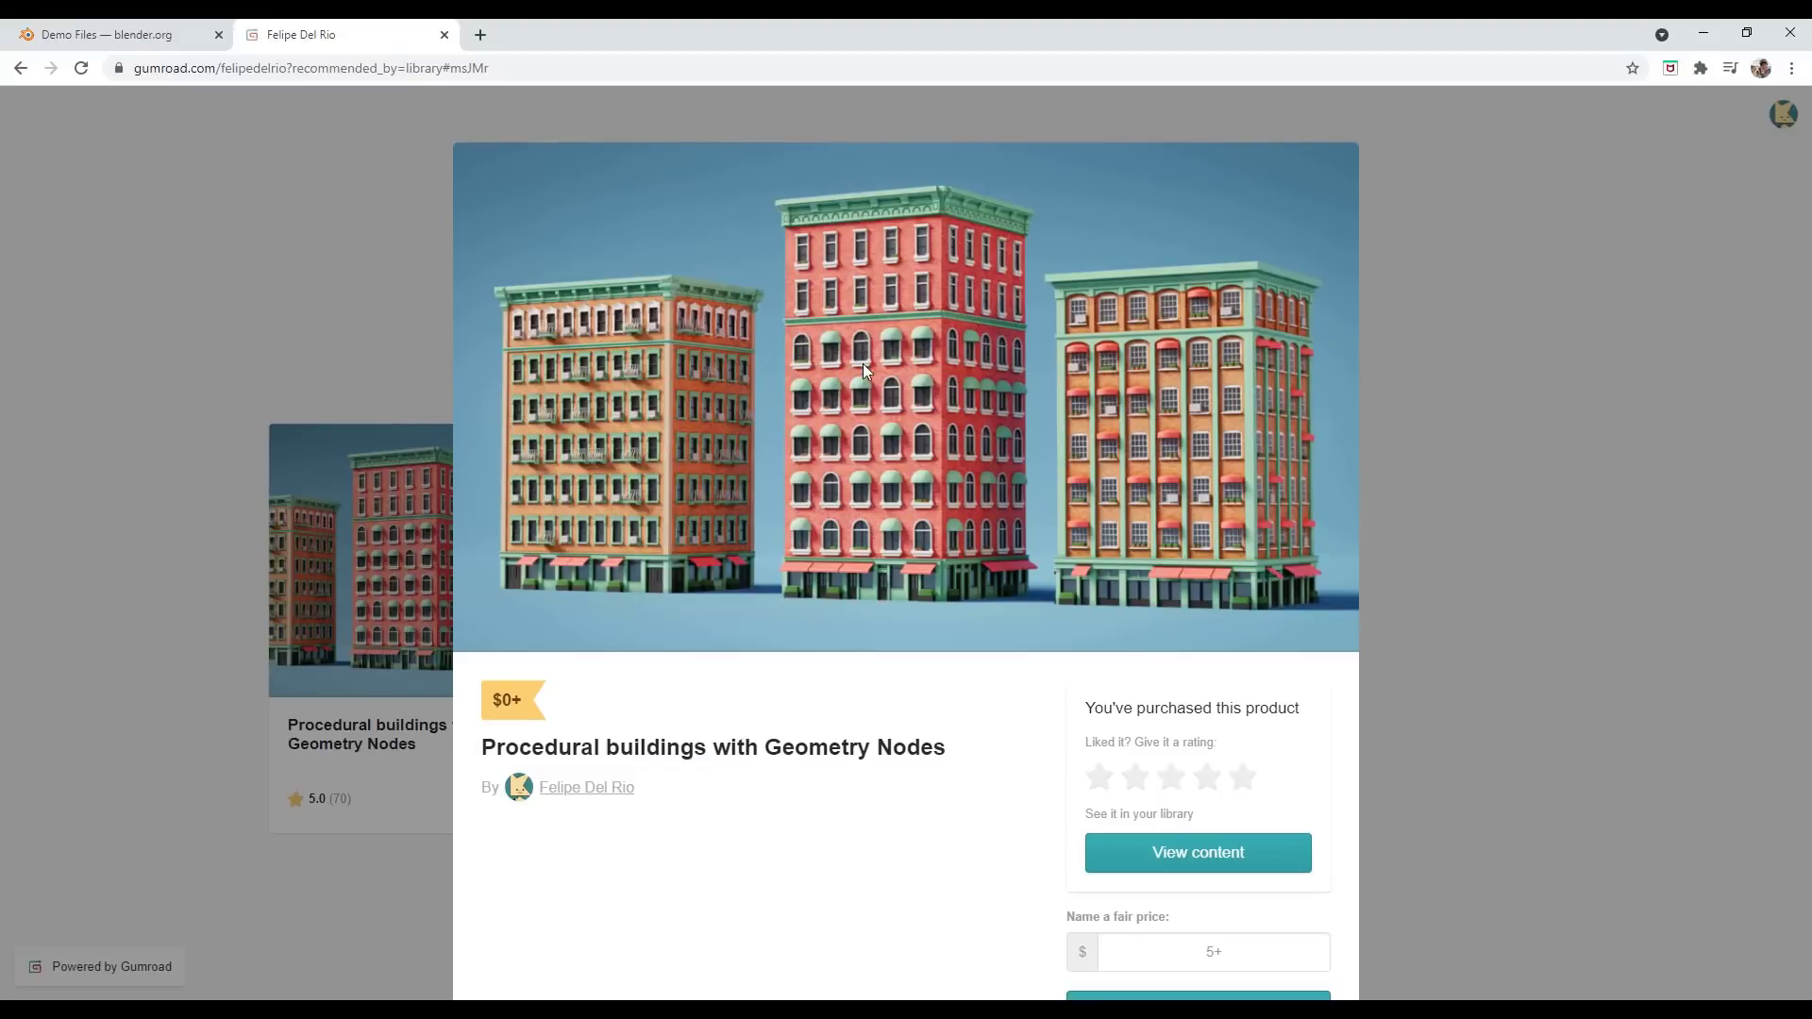
{"action": "mouse_move", "coordinate": [1061, 491]}
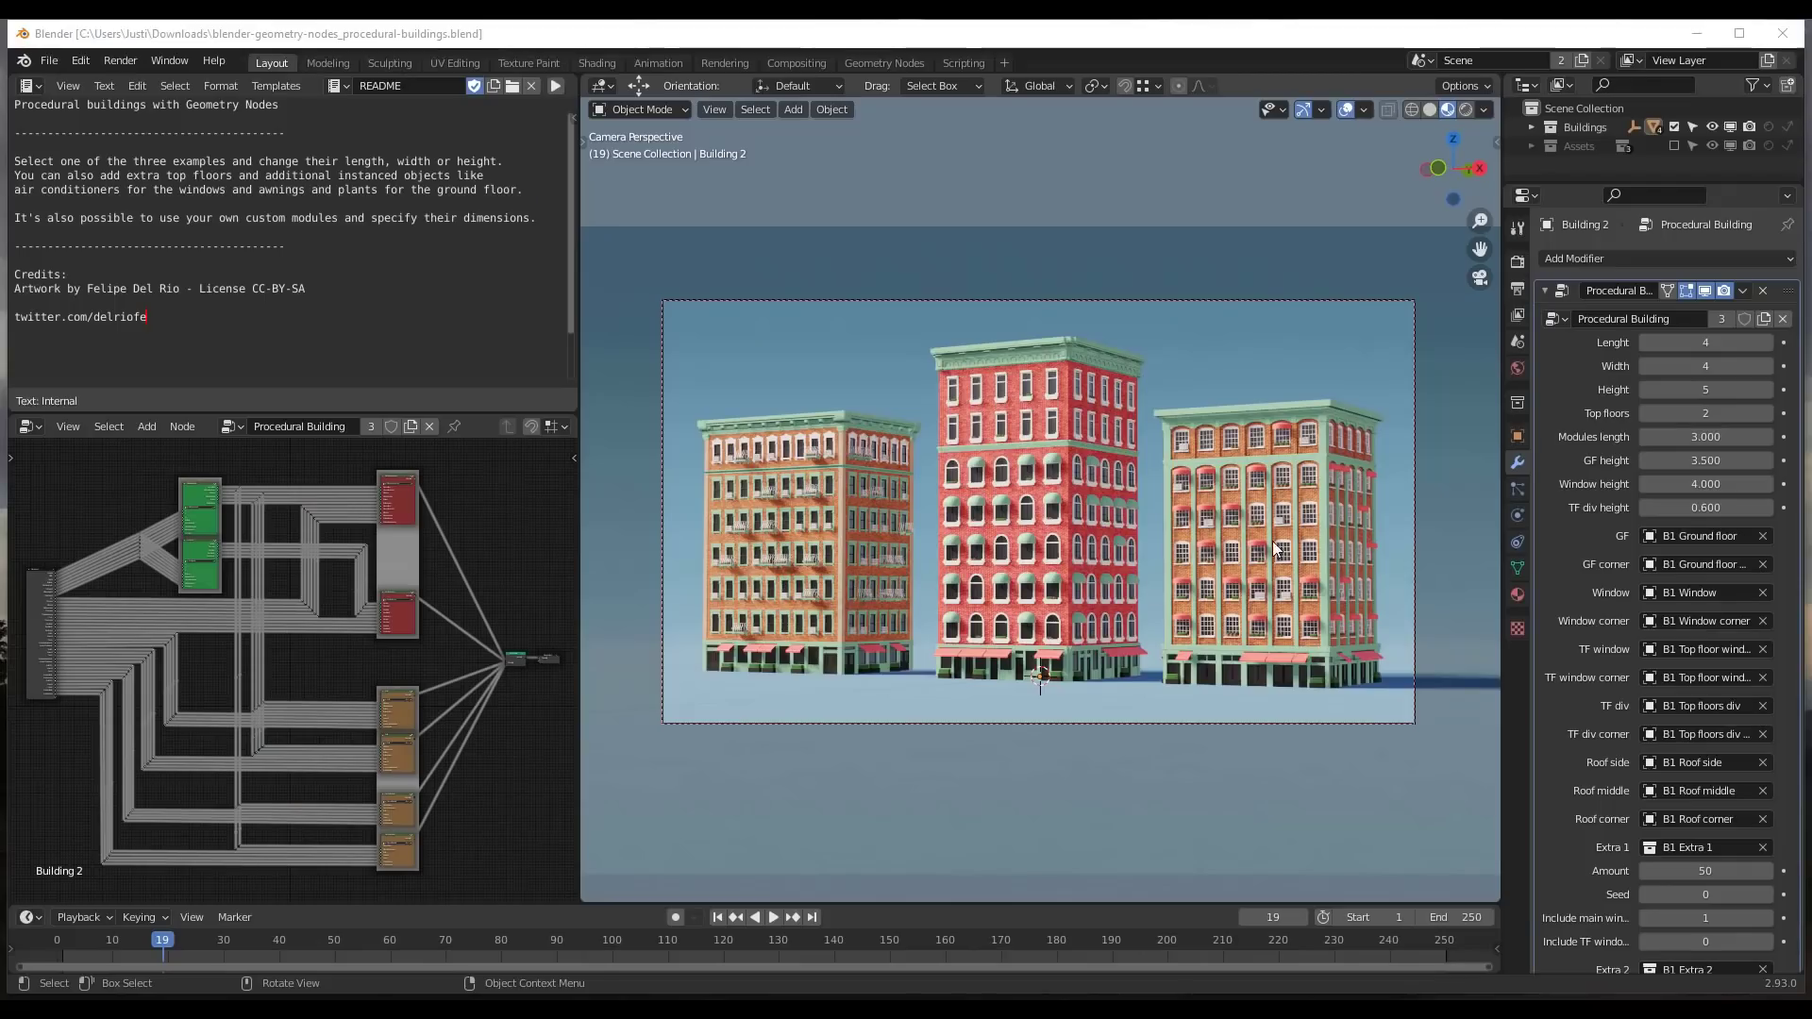
{"action": "mouse_move", "coordinate": [946, 506]}
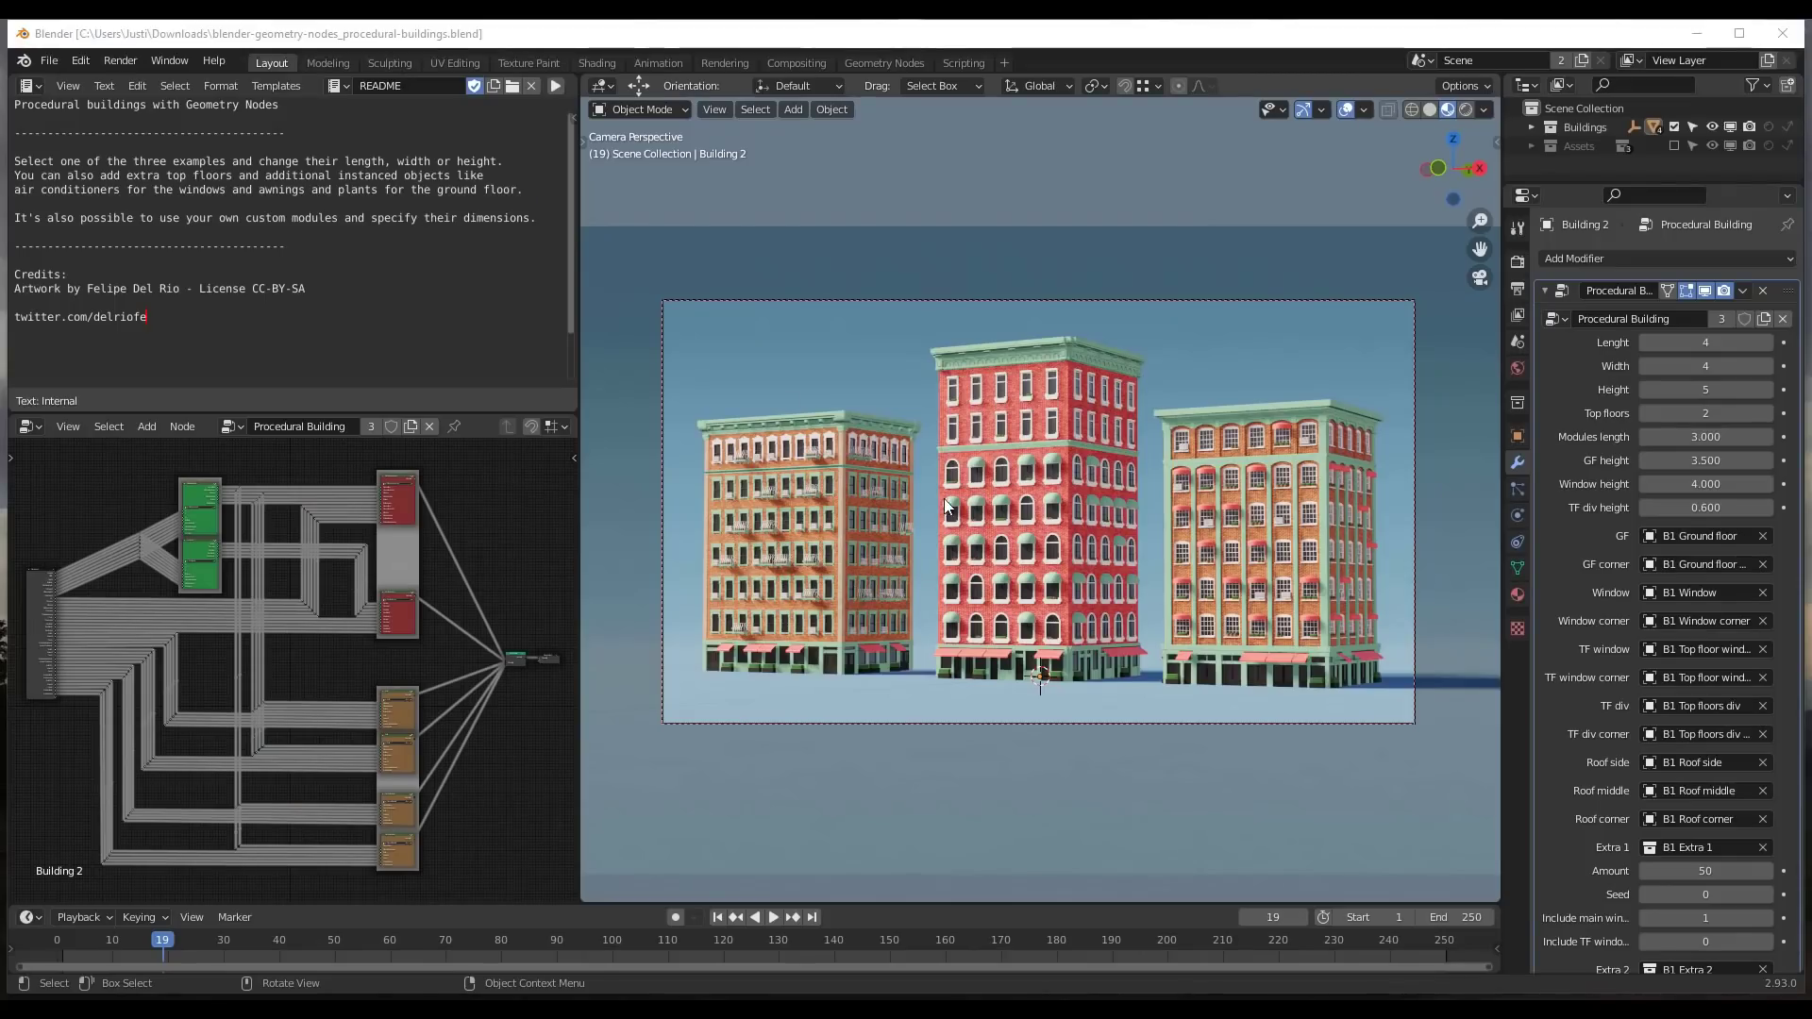
Select the rightmost building and add a new Layout.001 workspace from General > Layout.
{"action": "left_click", "coordinate": [1271, 544]}
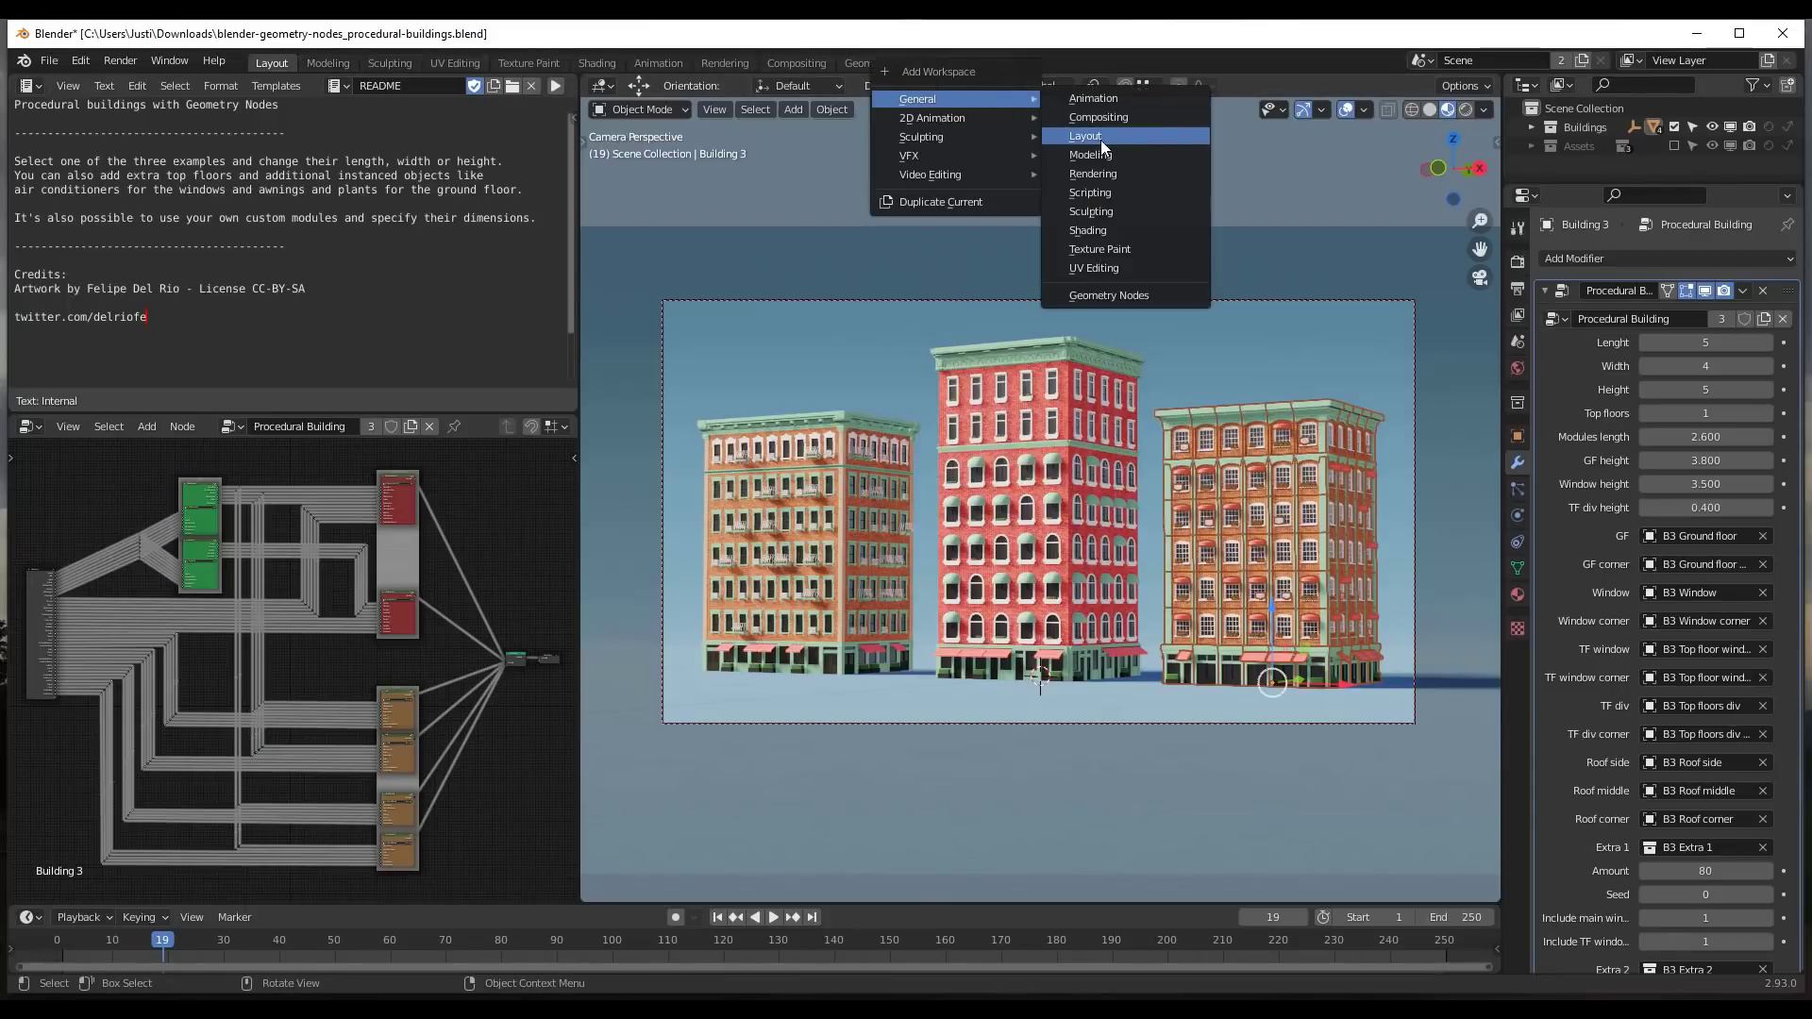
{"action": "left_click", "coordinate": [1084, 136]}
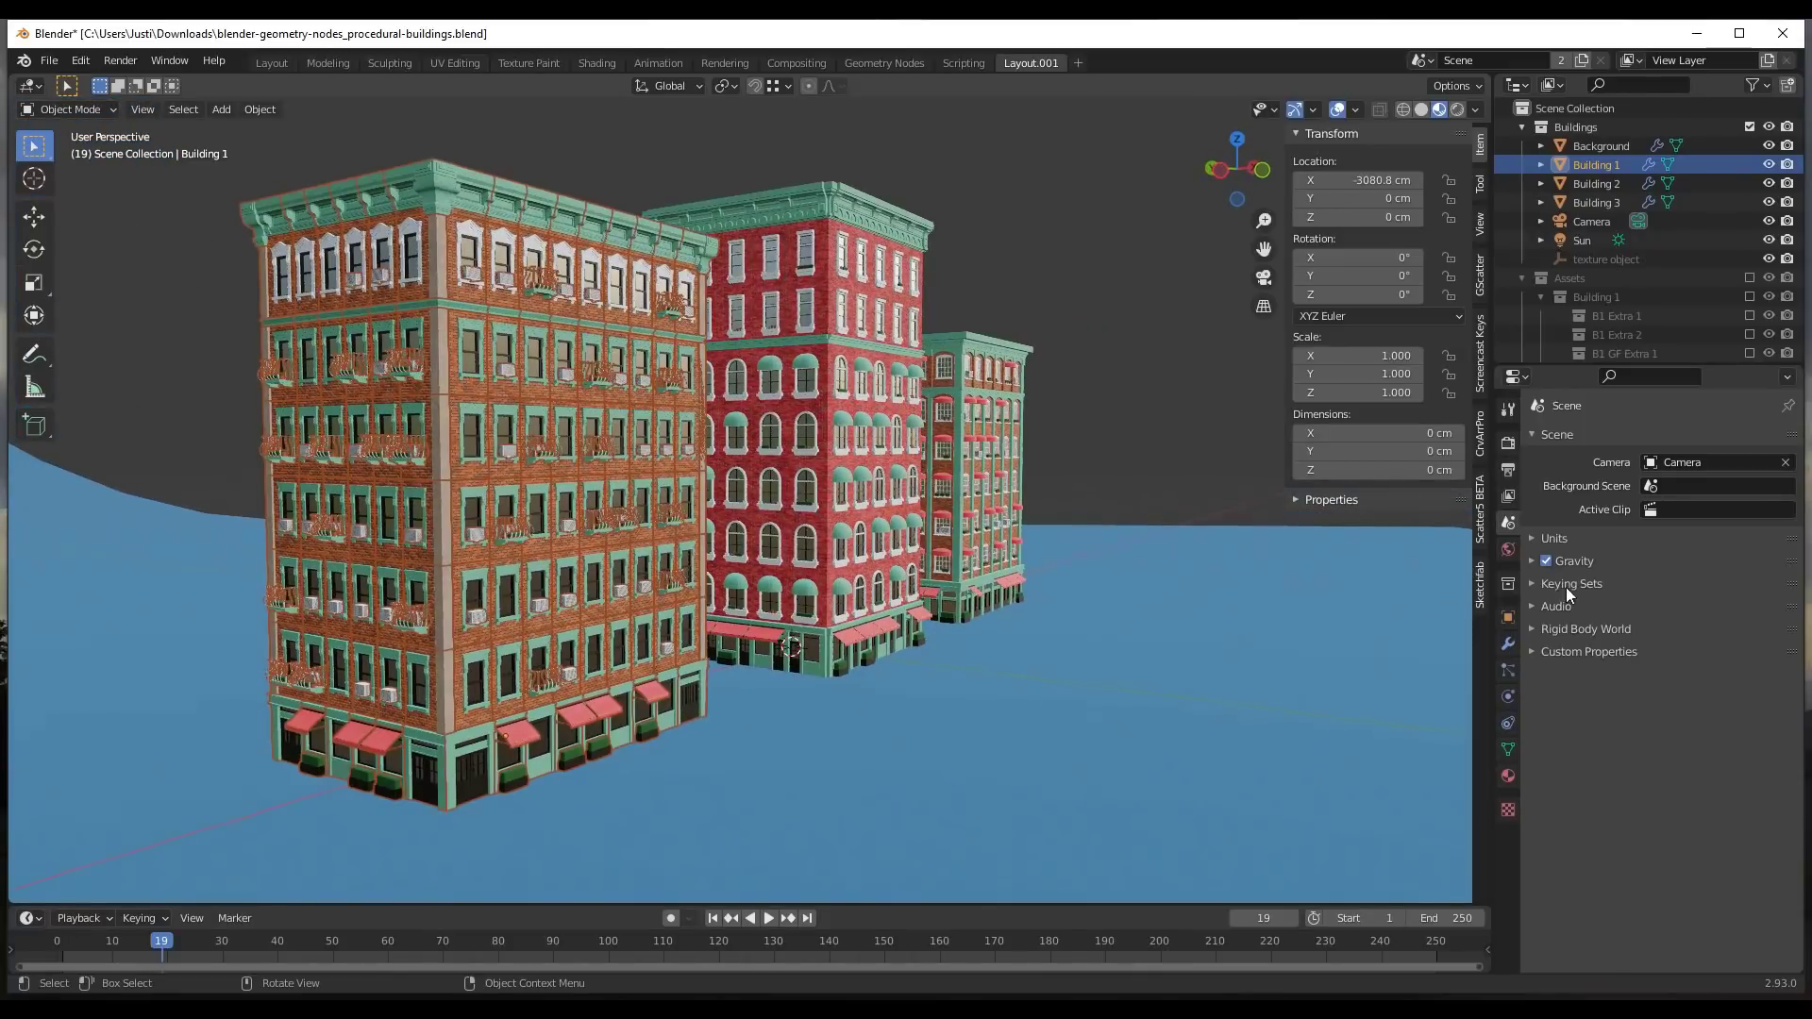
Set Building 1's Procedural Building modifier to Length 4, Width 7, Height 4, Modules length 2.
{"action": "left_click", "coordinate": [1507, 644]}
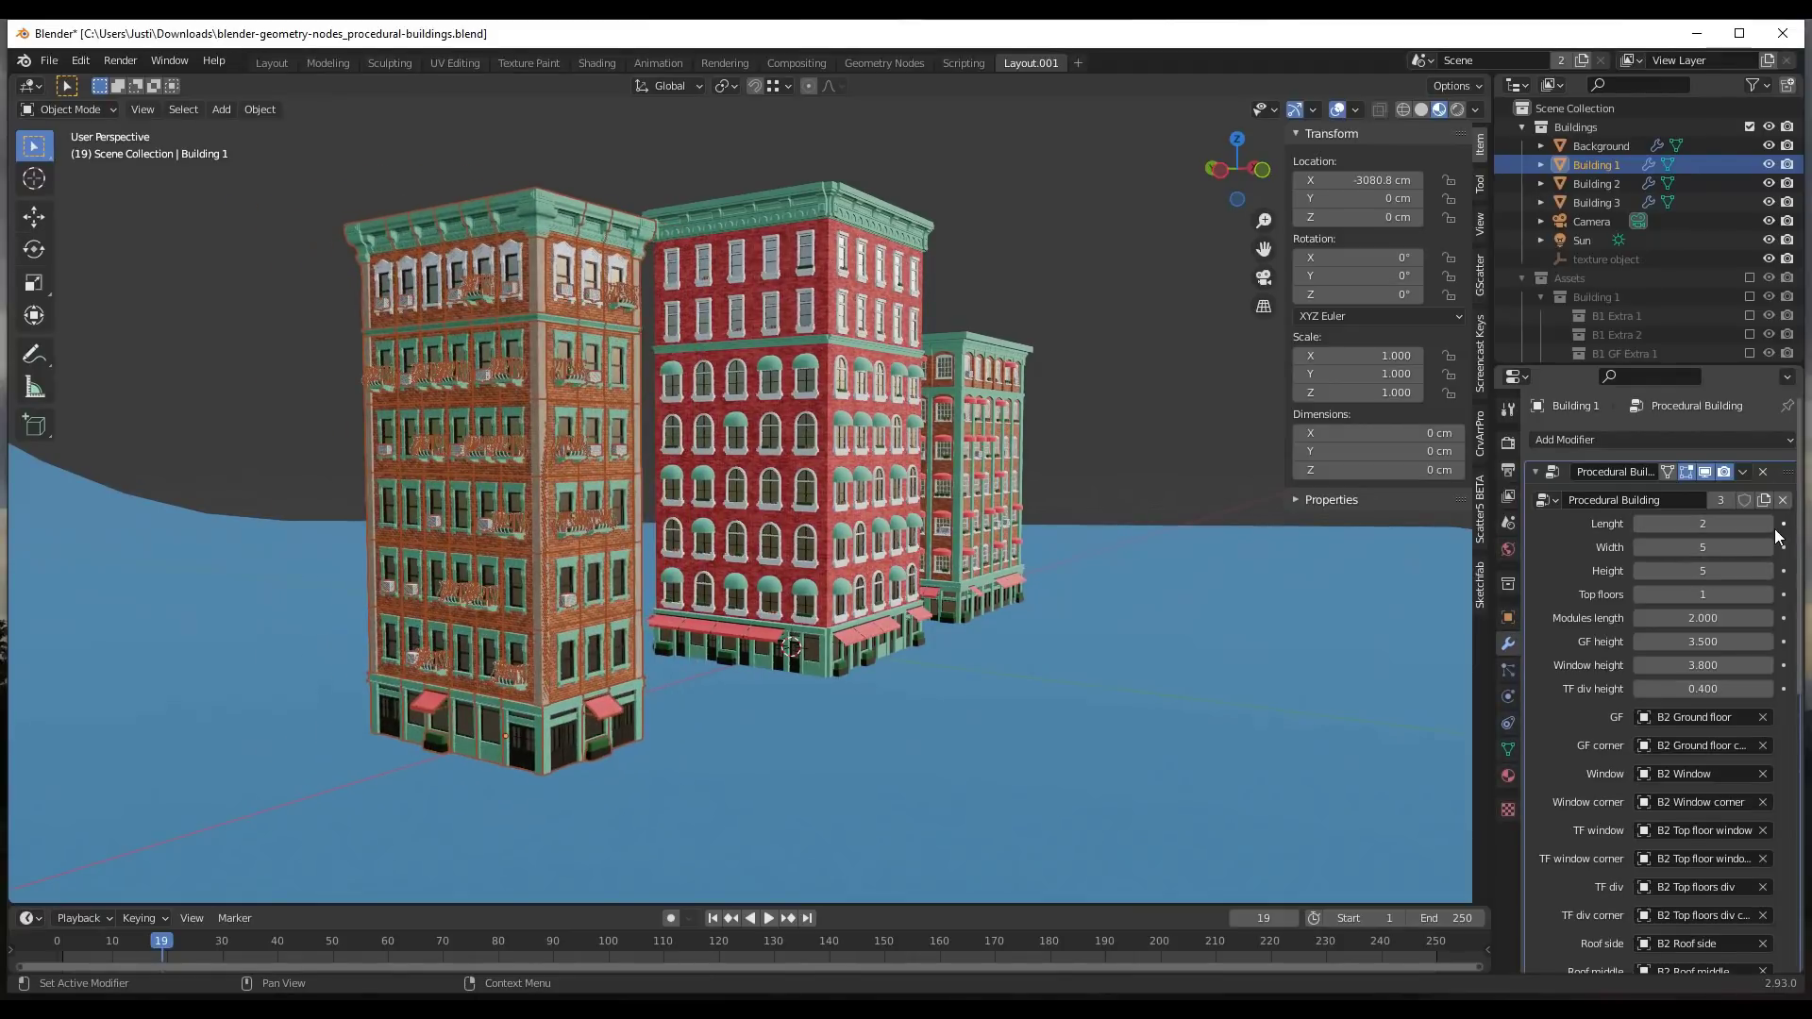
{"action": "left_click", "coordinate": [1701, 523]}
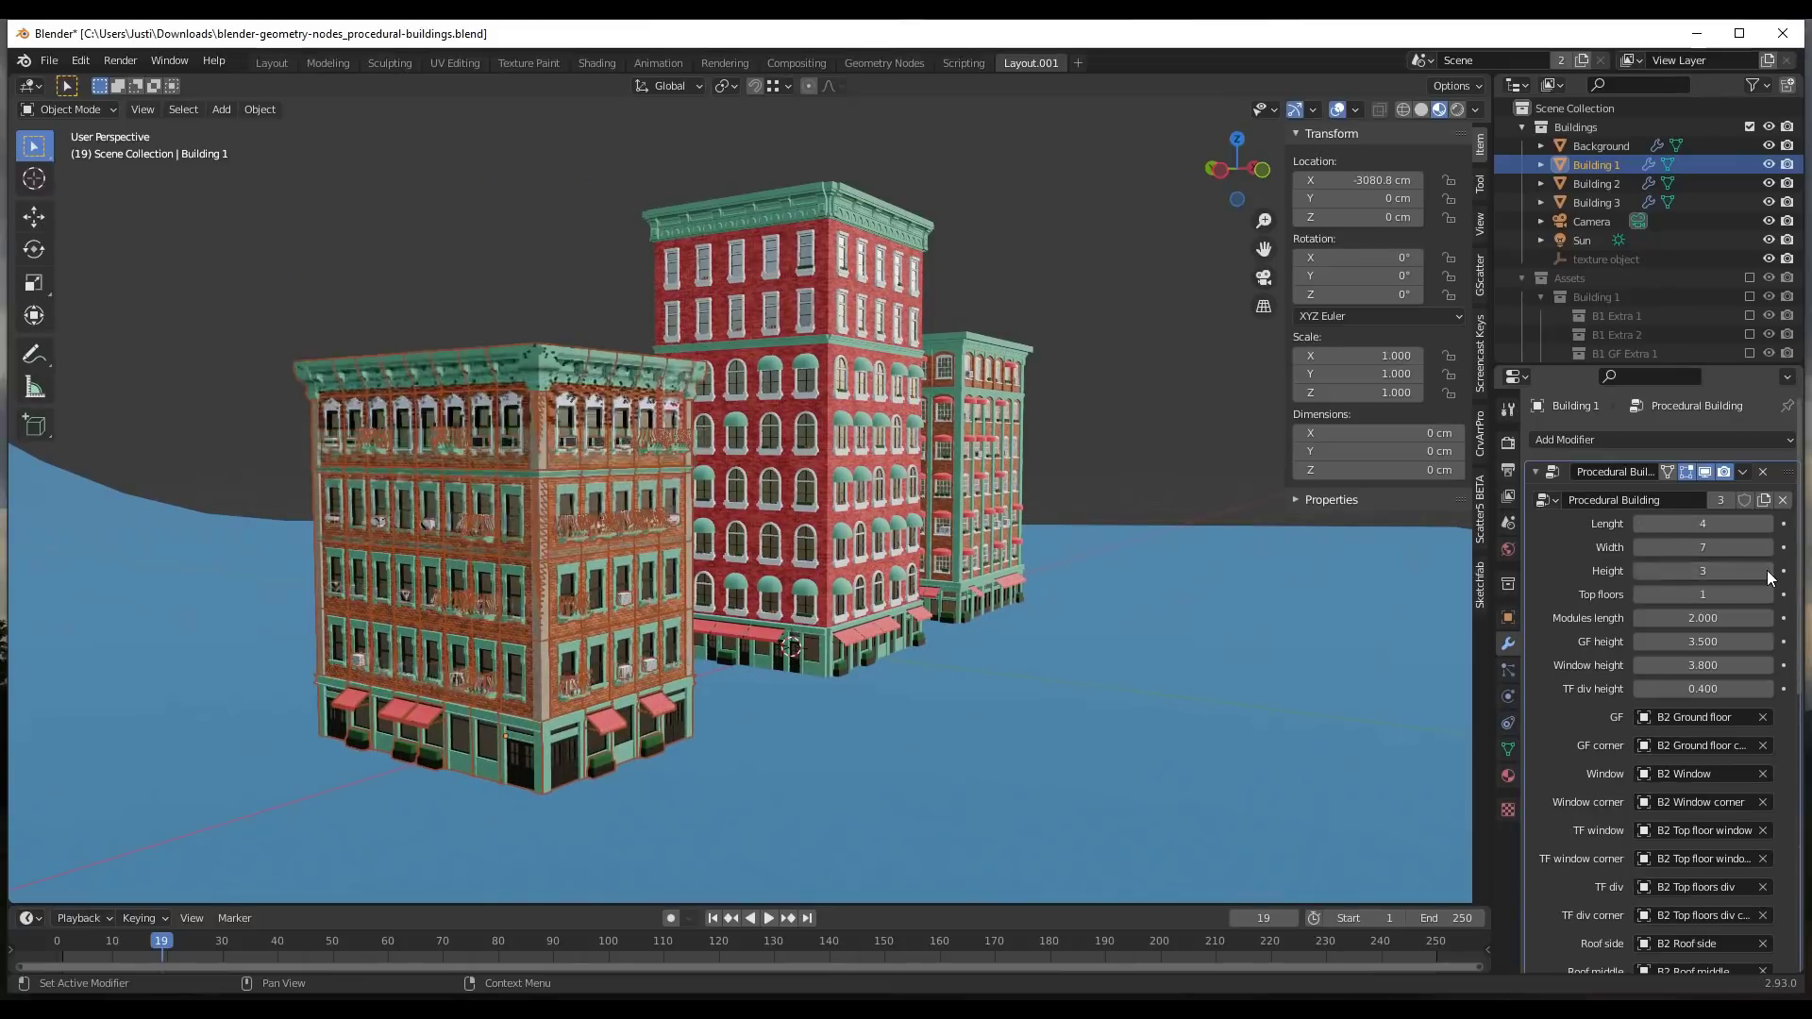
{"action": "left_click_drag", "start_coordinate": [1701, 570], "coordinate": [1757, 570]}
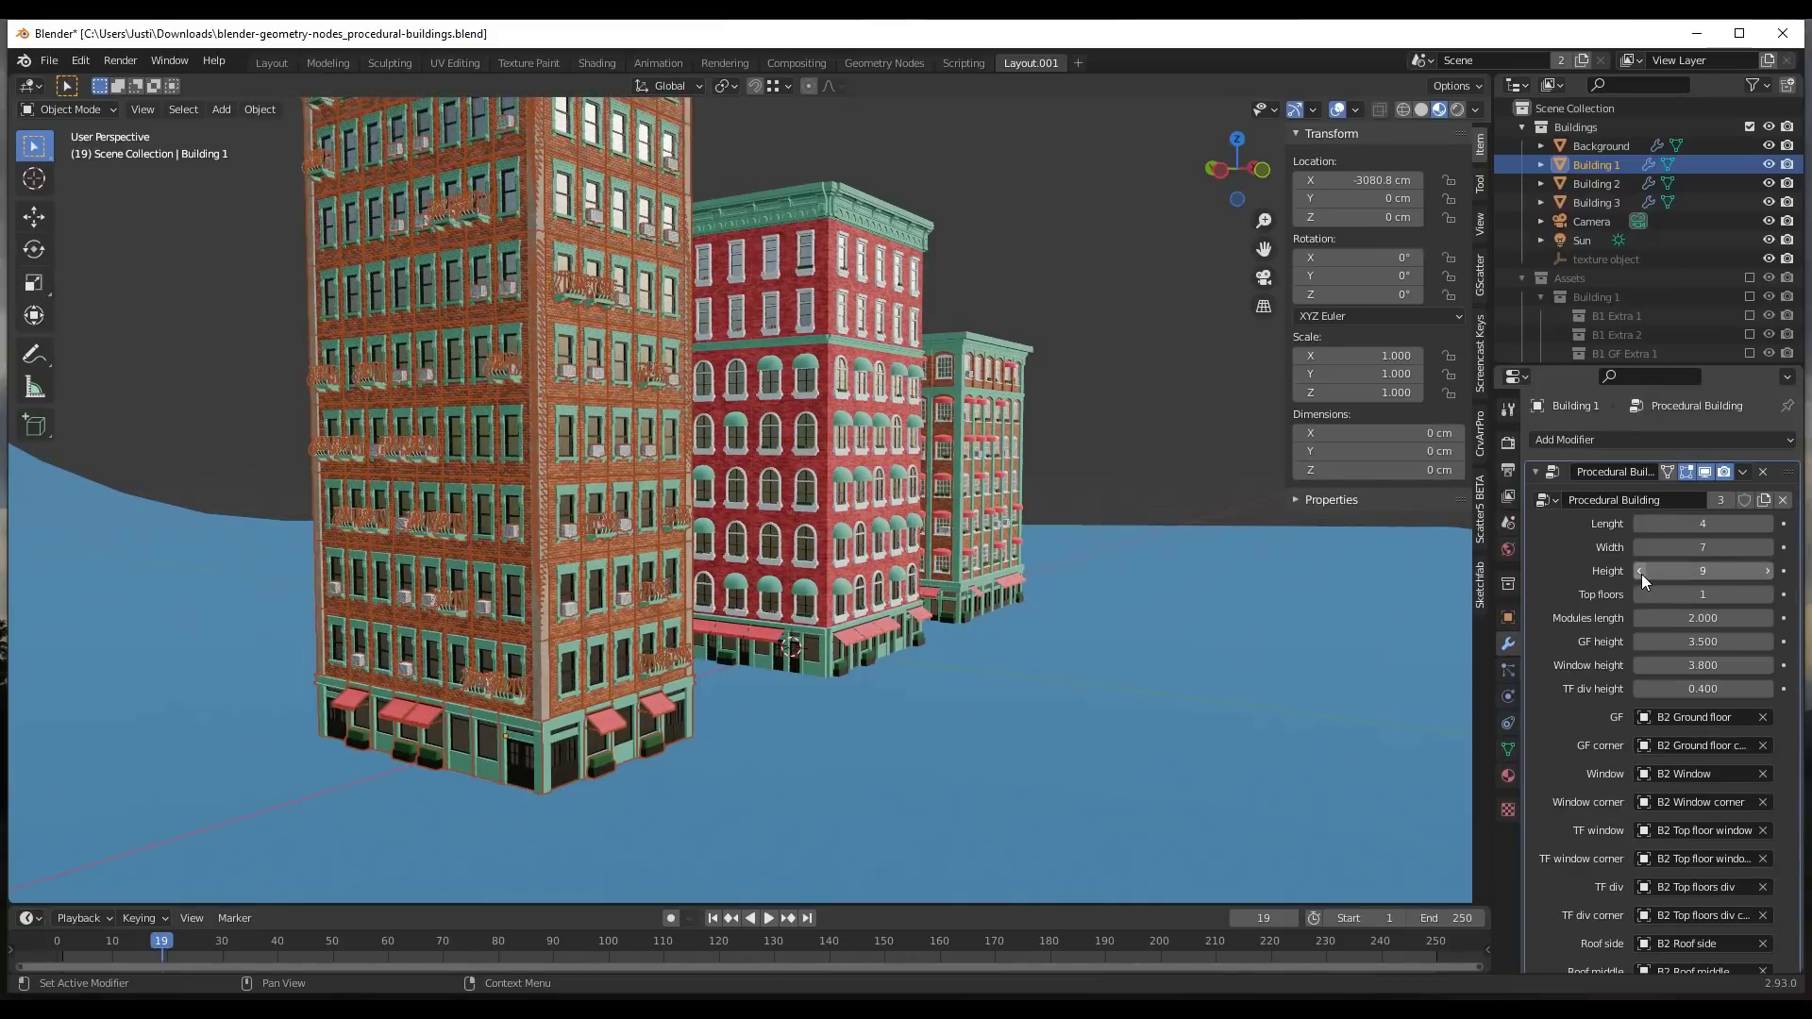
{"action": "left_click", "coordinate": [1701, 570]}
{"action": "type", "text": "4"}
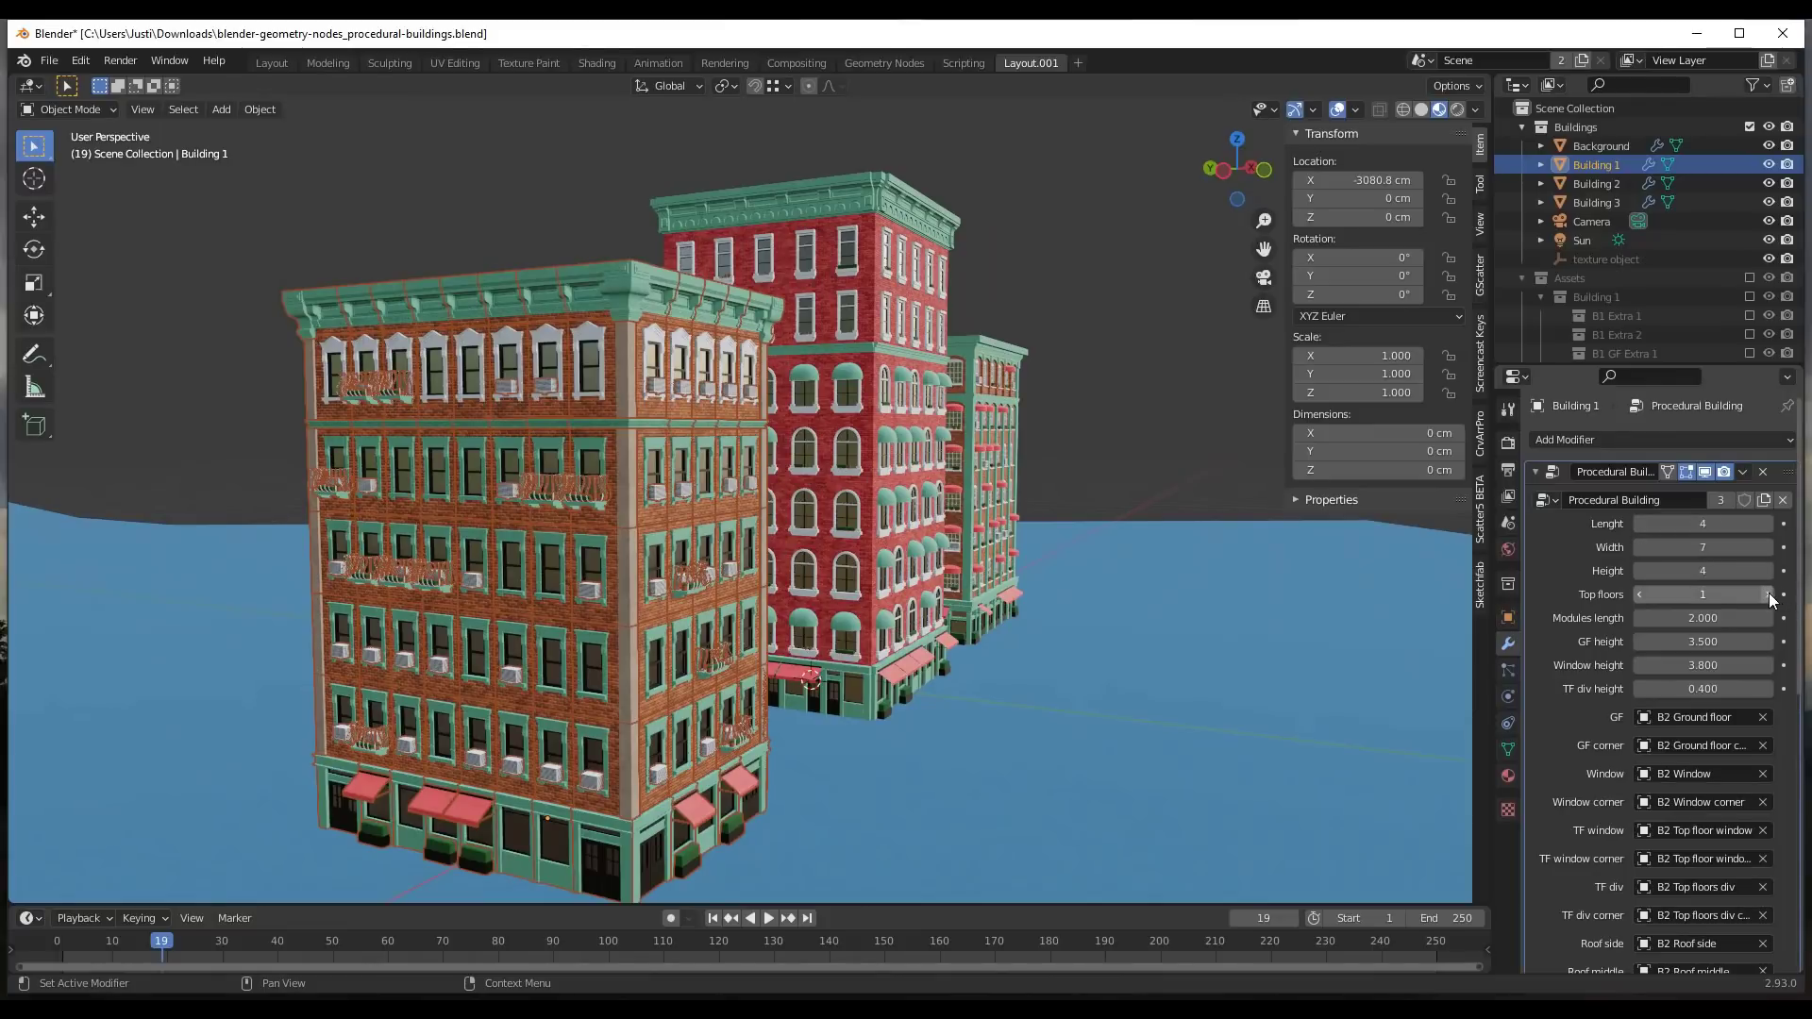
{"action": "left_click", "coordinate": [1765, 595]}
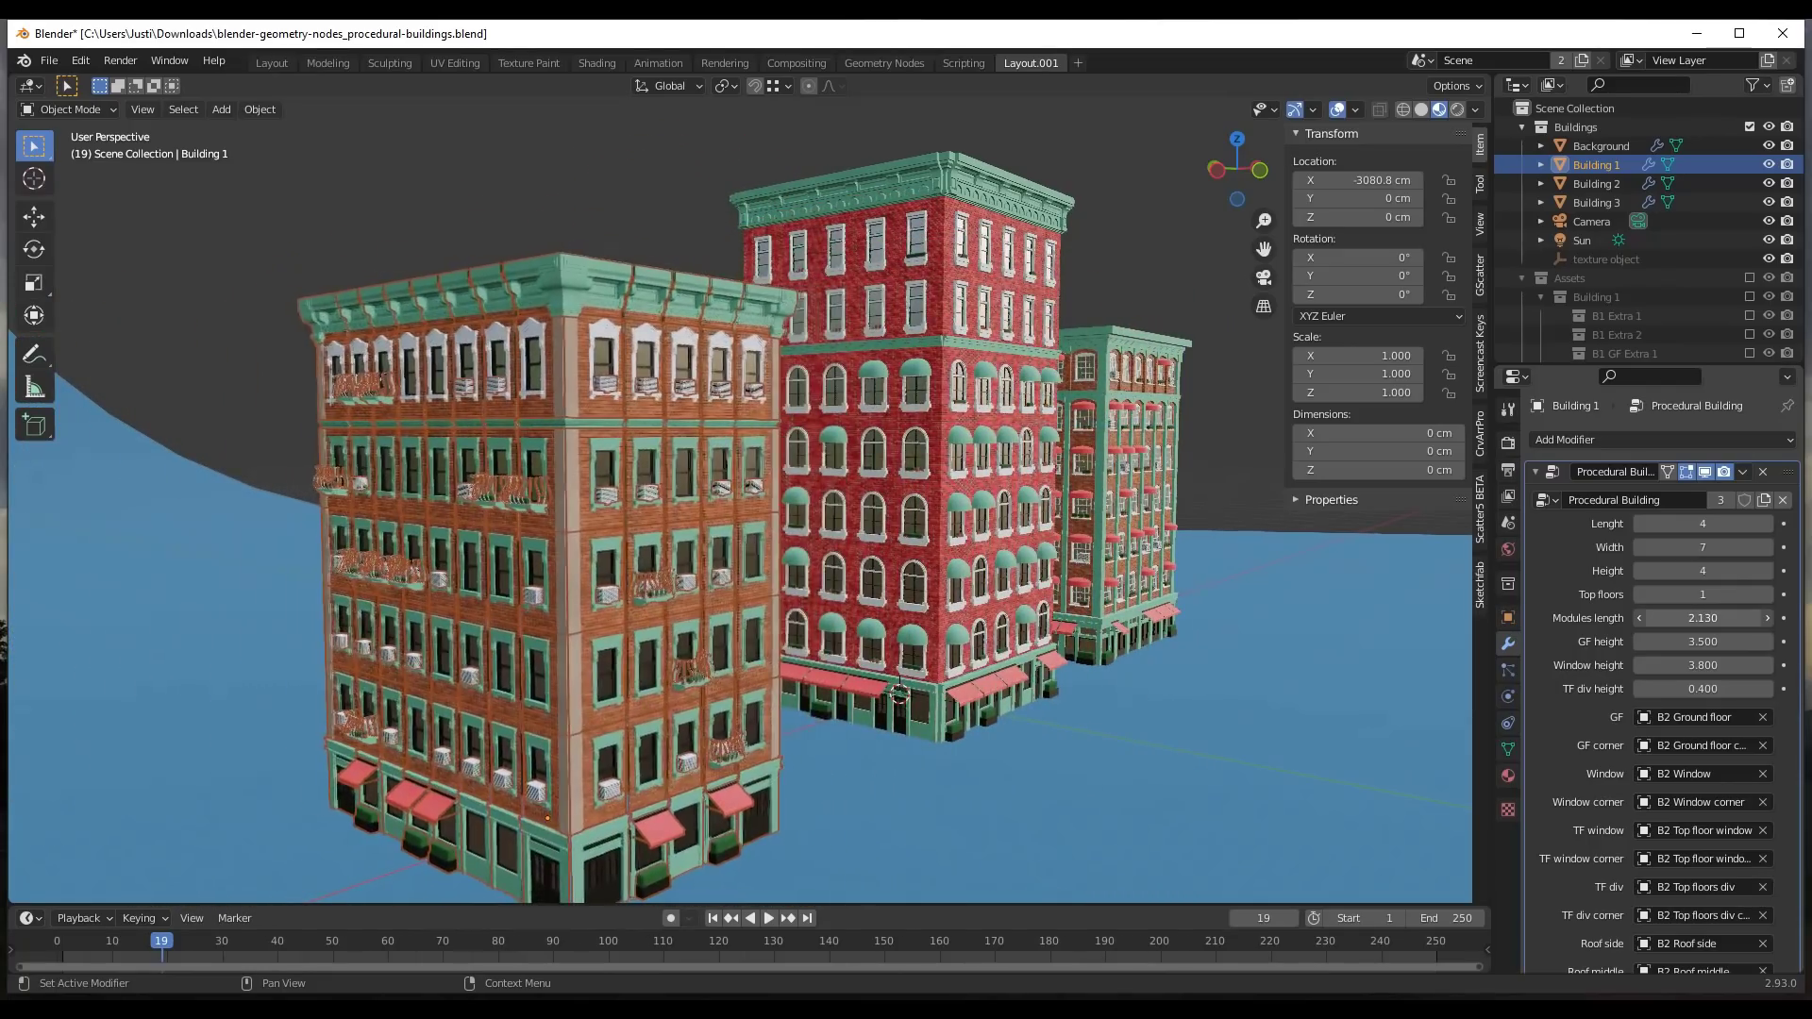
{"action": "type", "text": "2"}
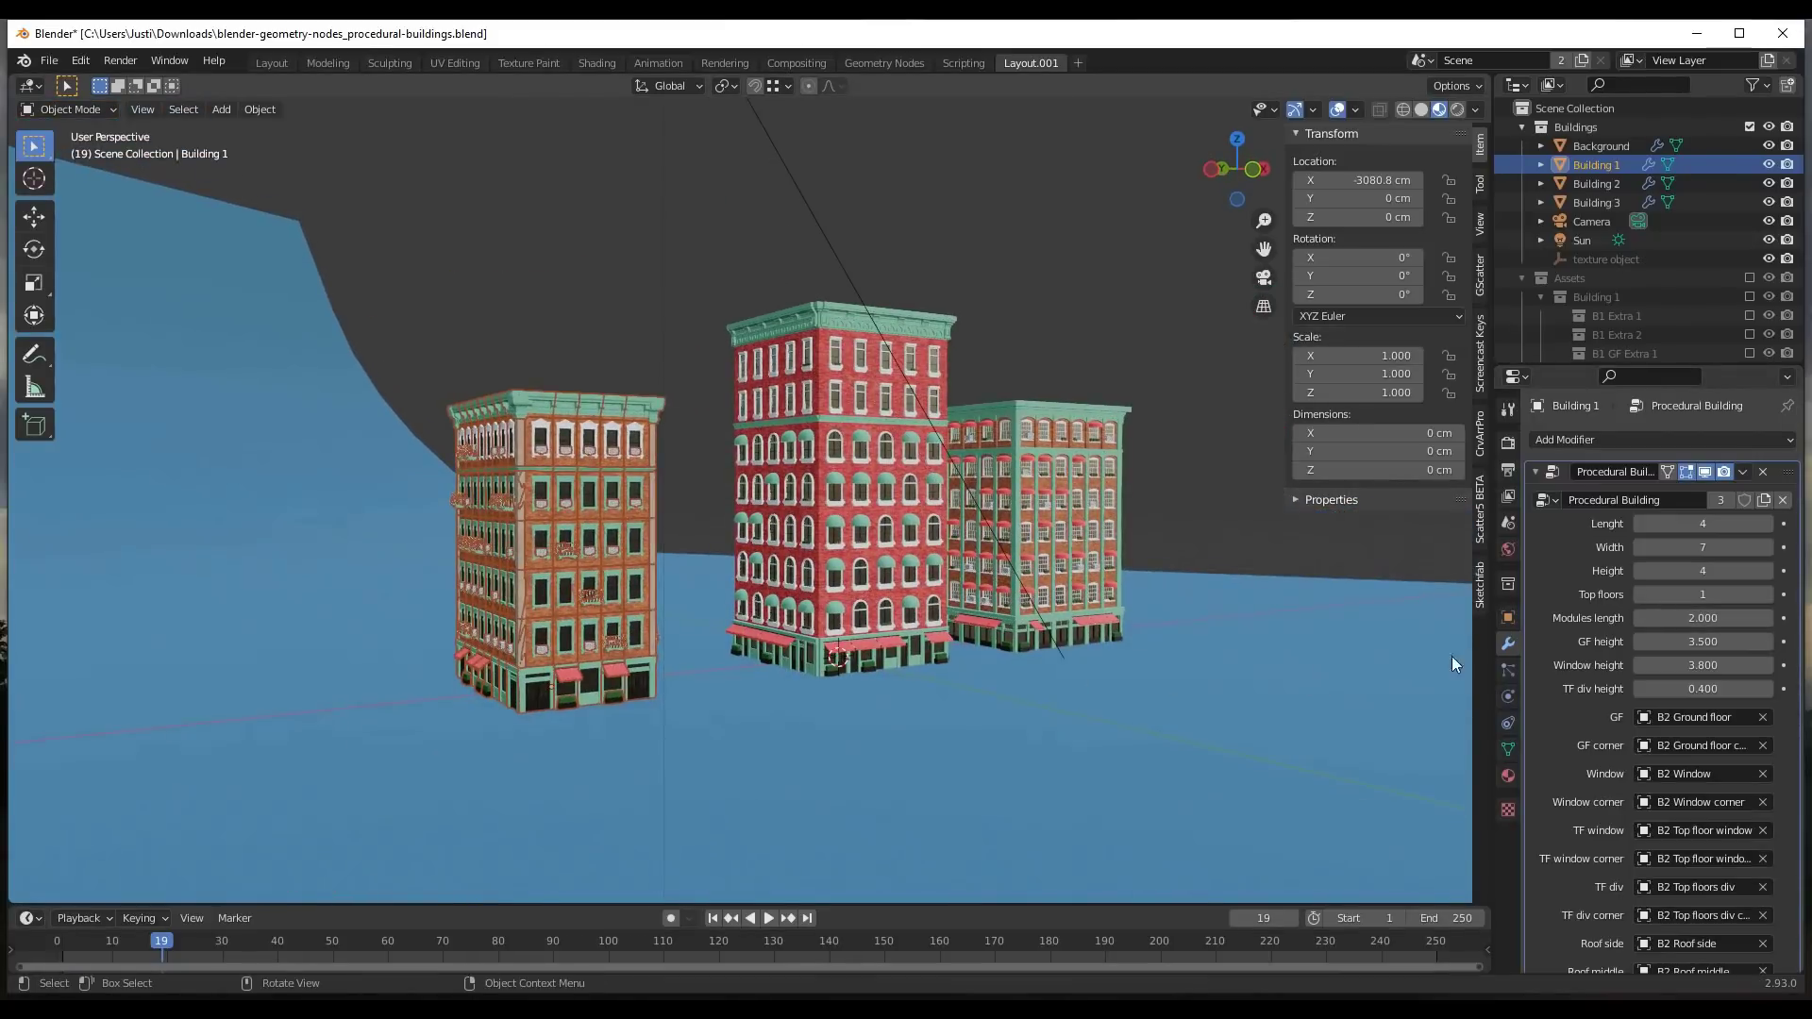
Select the red middle building and assign the B2 Ground floor asset to it.
{"action": "scroll", "scroll_direction": "down", "scroll_amount": 3}
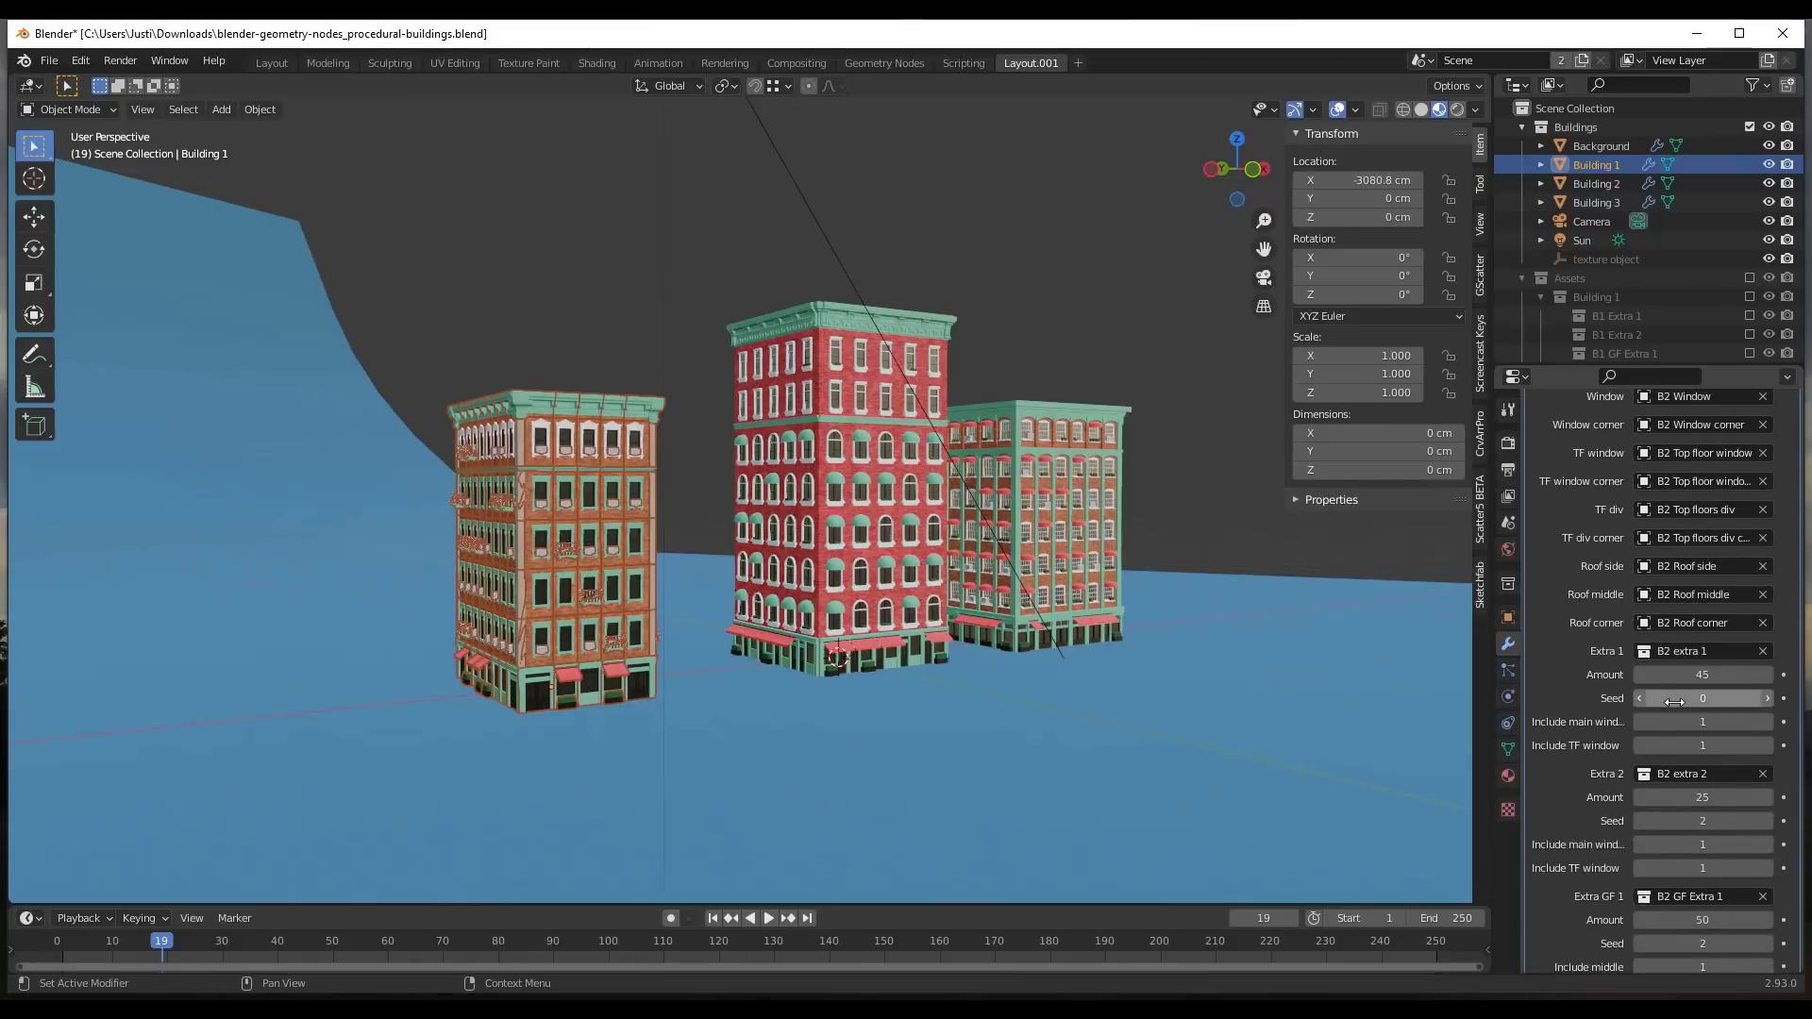
{"action": "left_click", "coordinate": [1599, 183]}
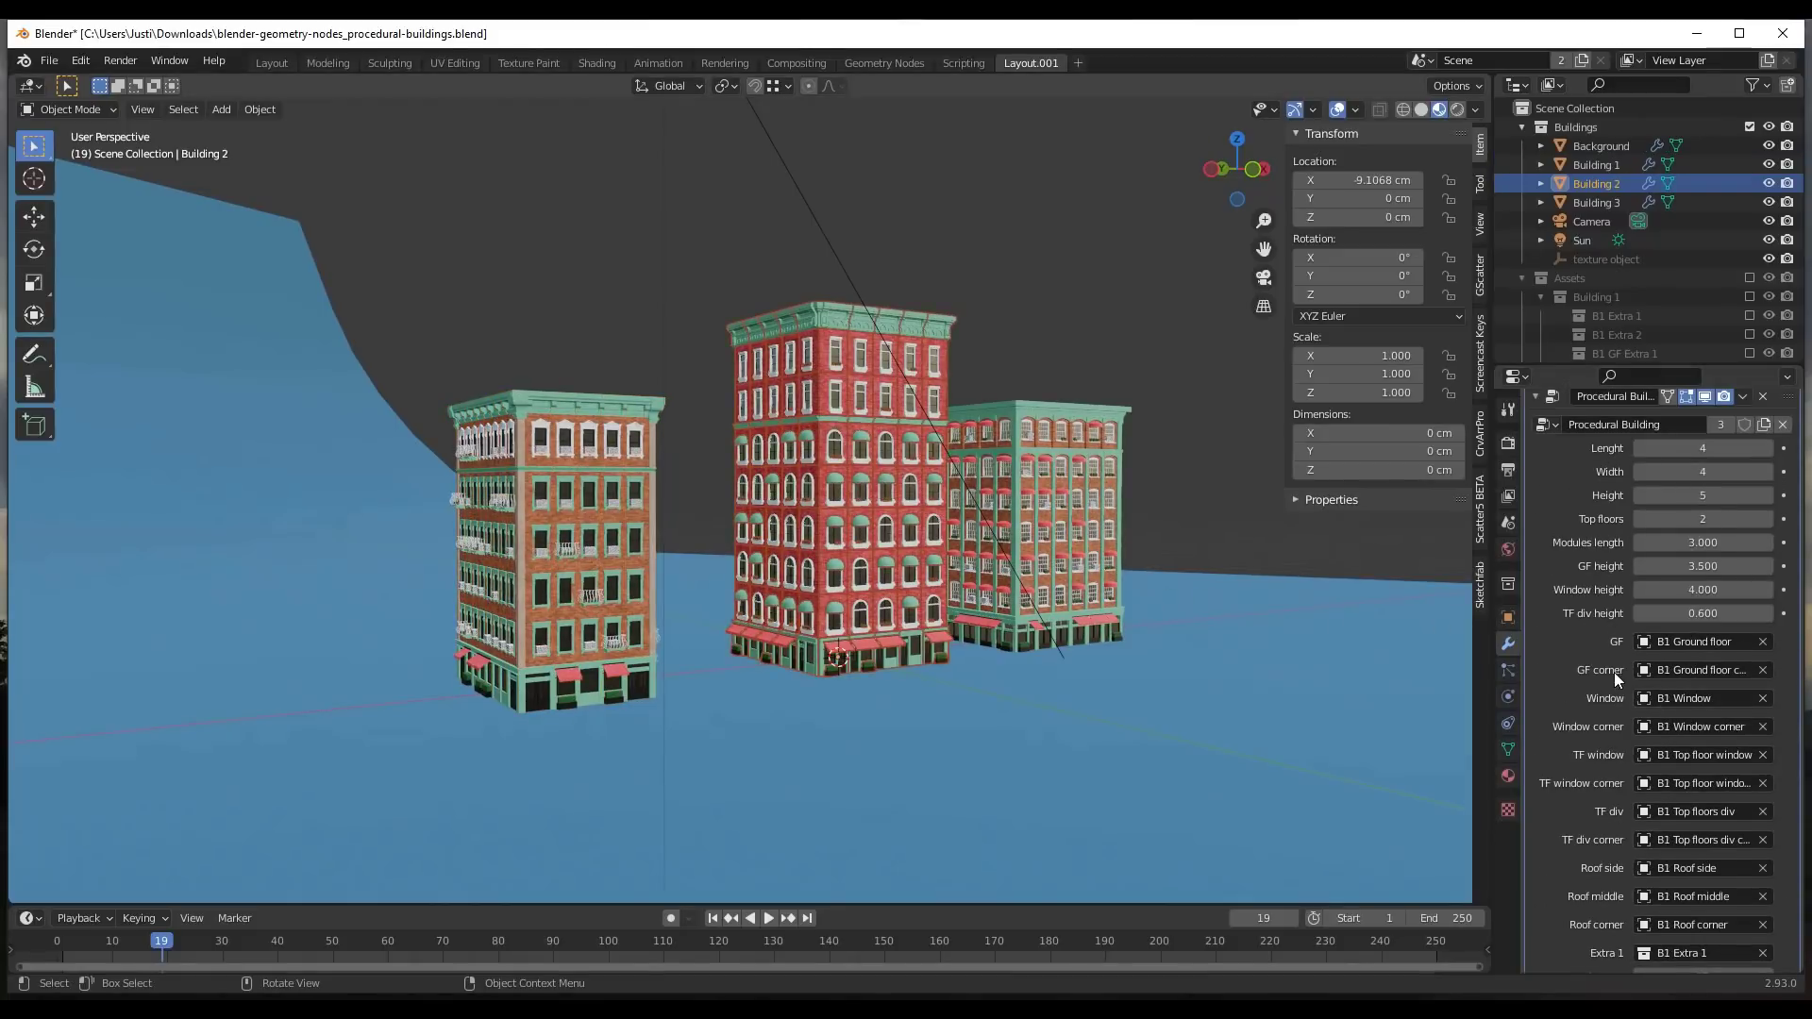
{"action": "left_click", "coordinate": [1699, 642]}
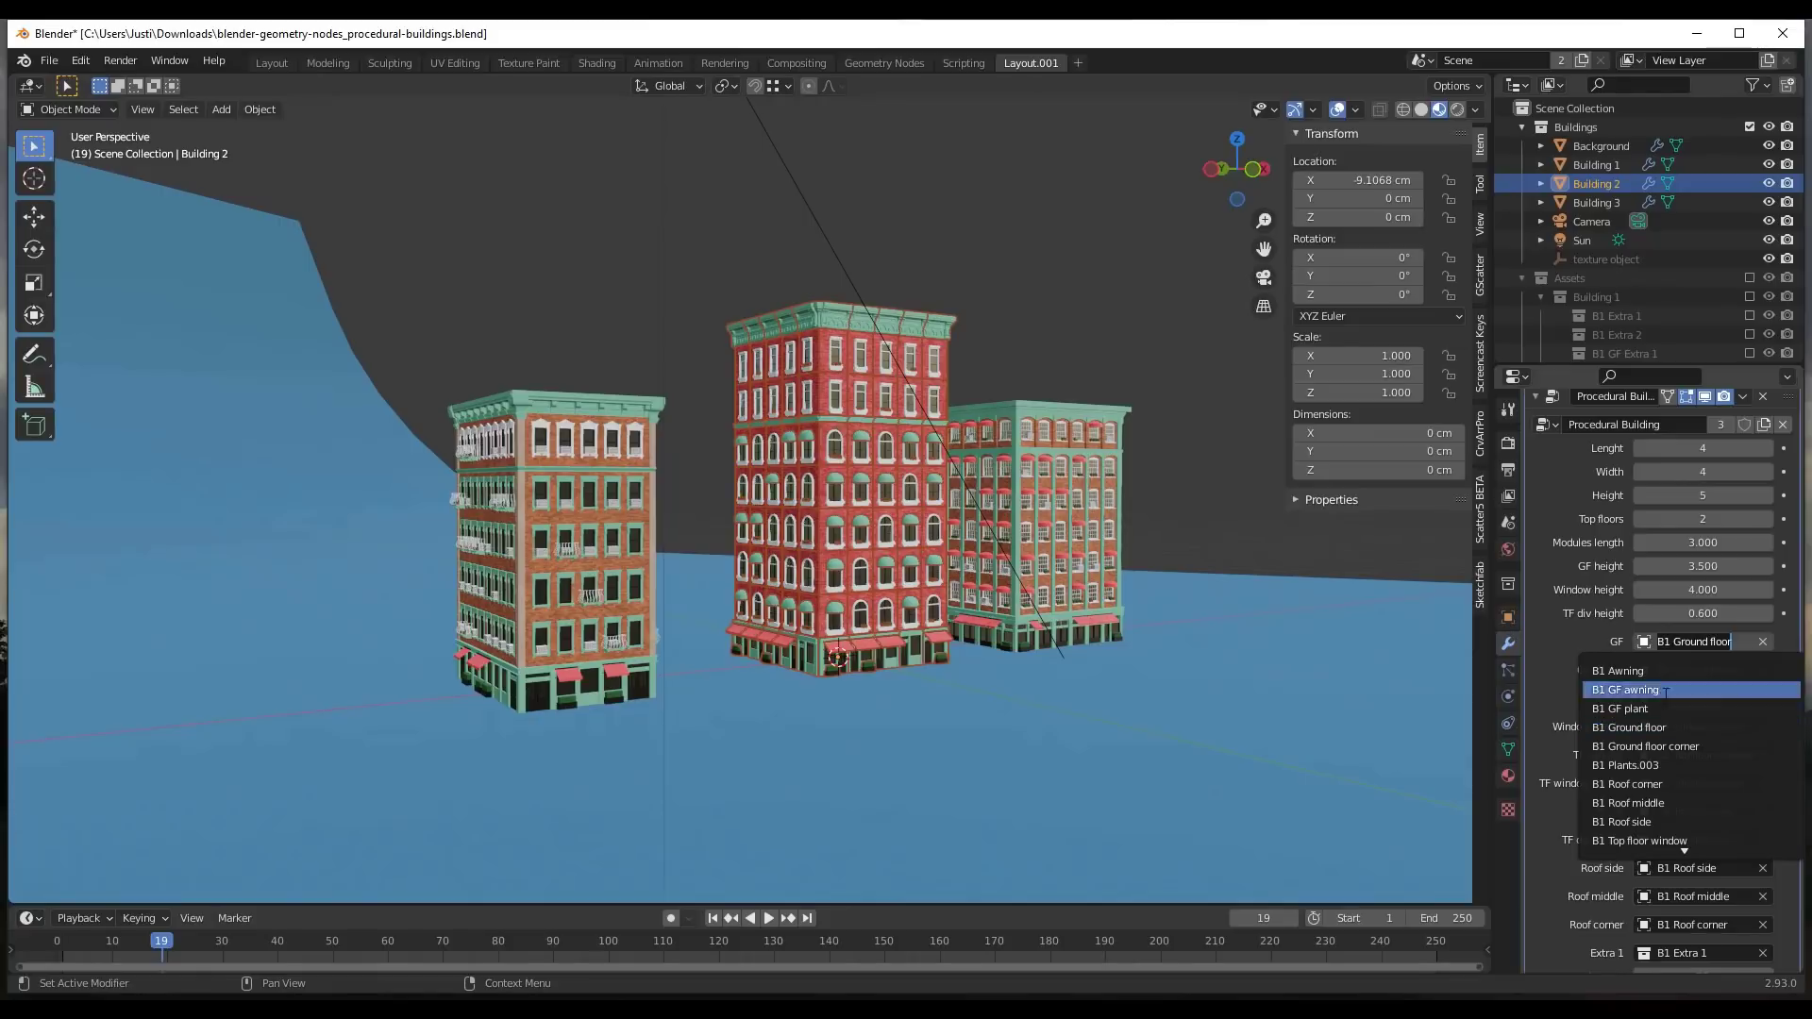
{"action": "mouse_move", "coordinate": [1618, 670]}
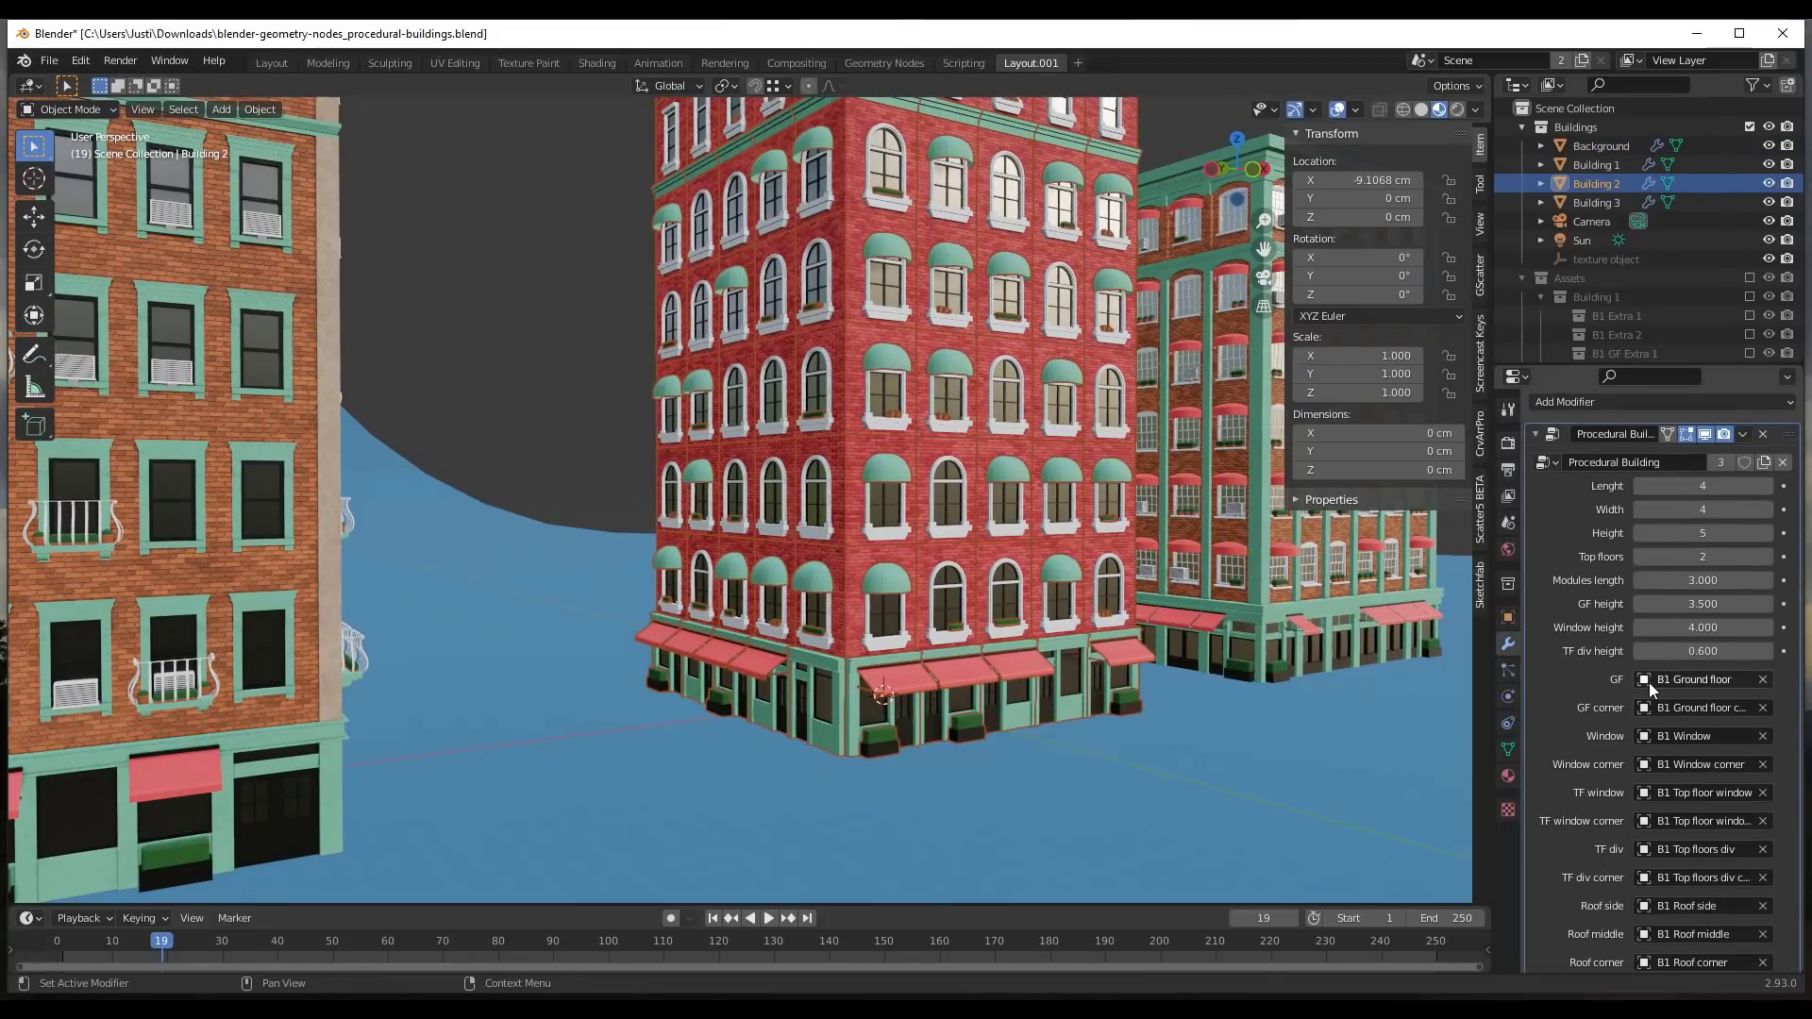
{"action": "left_click", "coordinate": [1693, 679]}
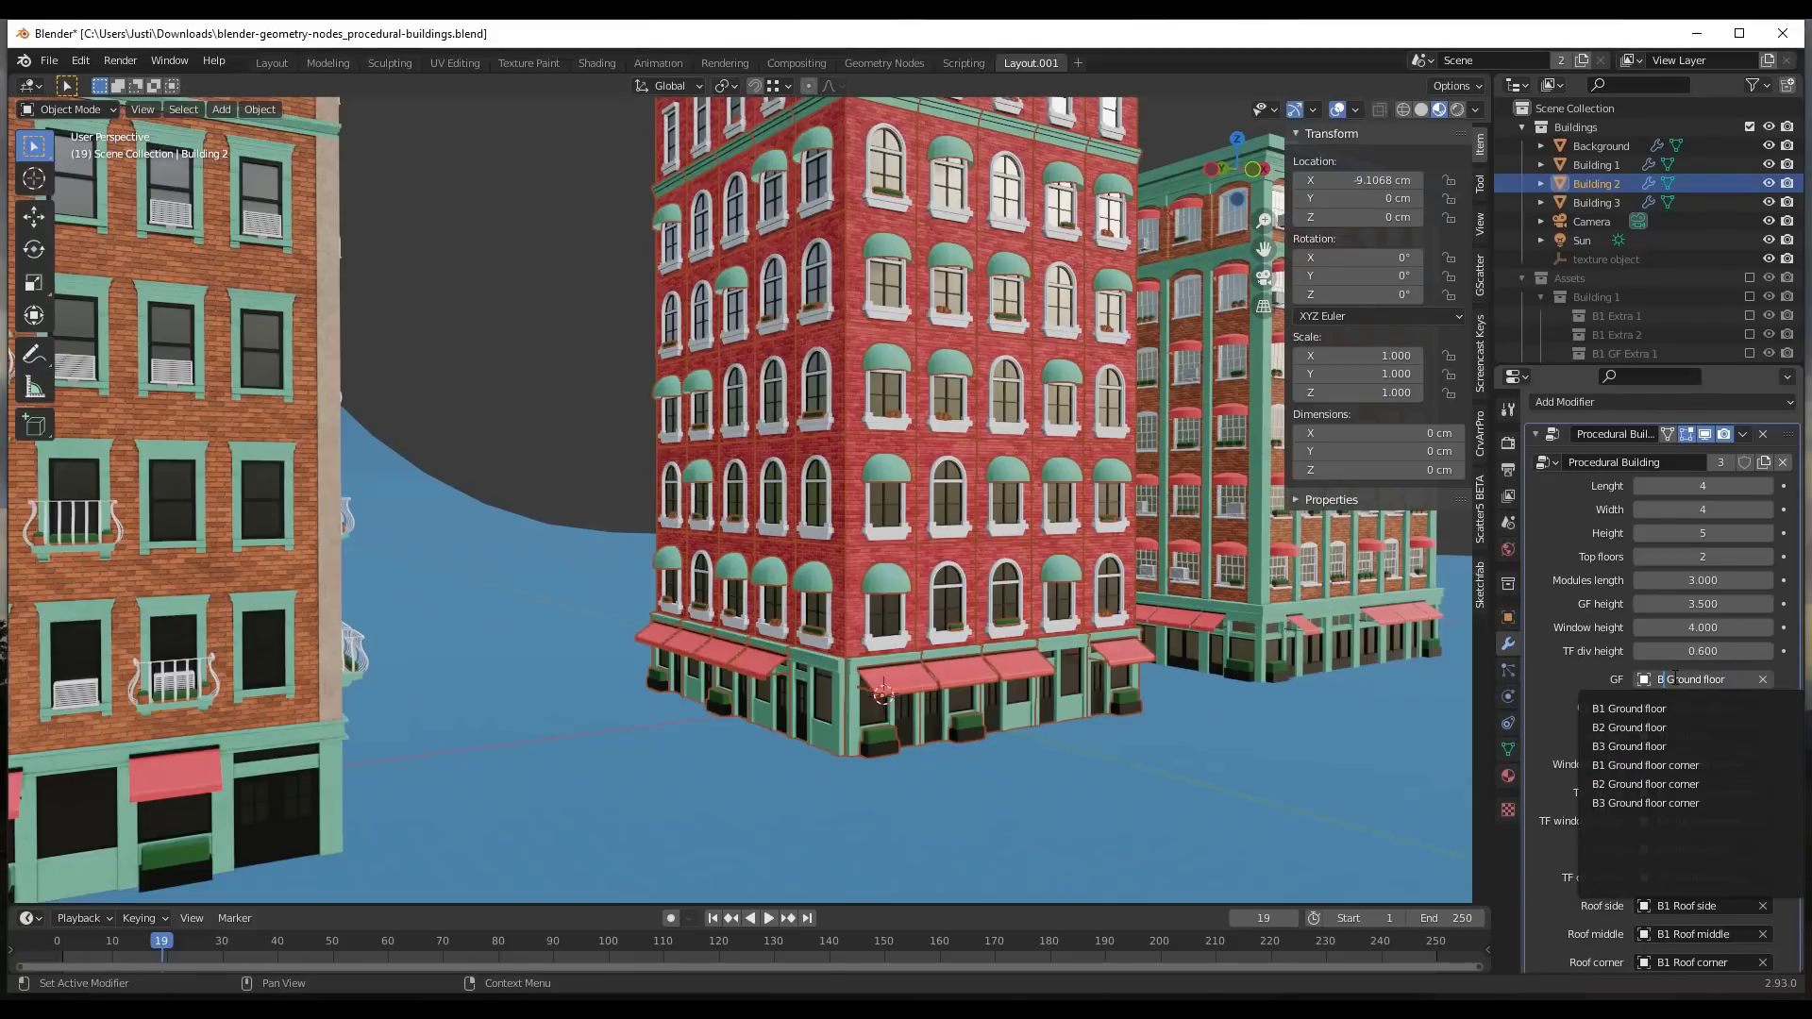
{"action": "left_click", "coordinate": [1629, 708]}
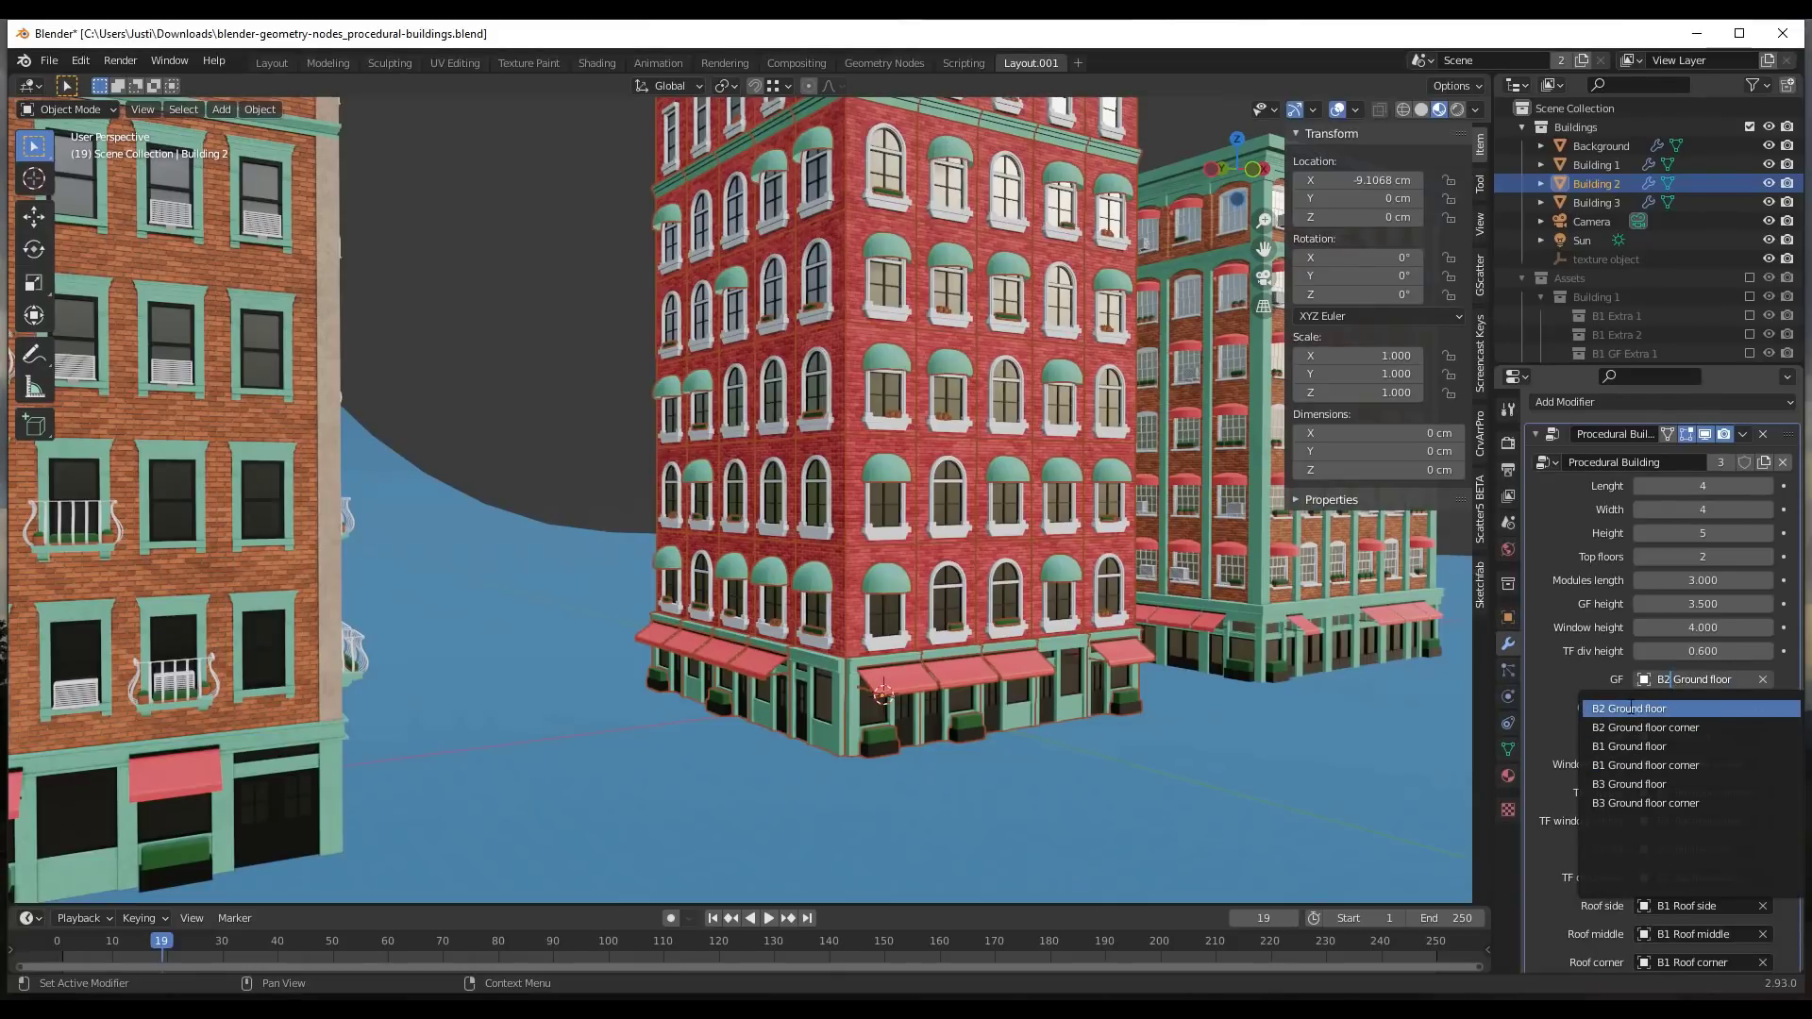
{"action": "left_click", "coordinate": [1629, 708]}
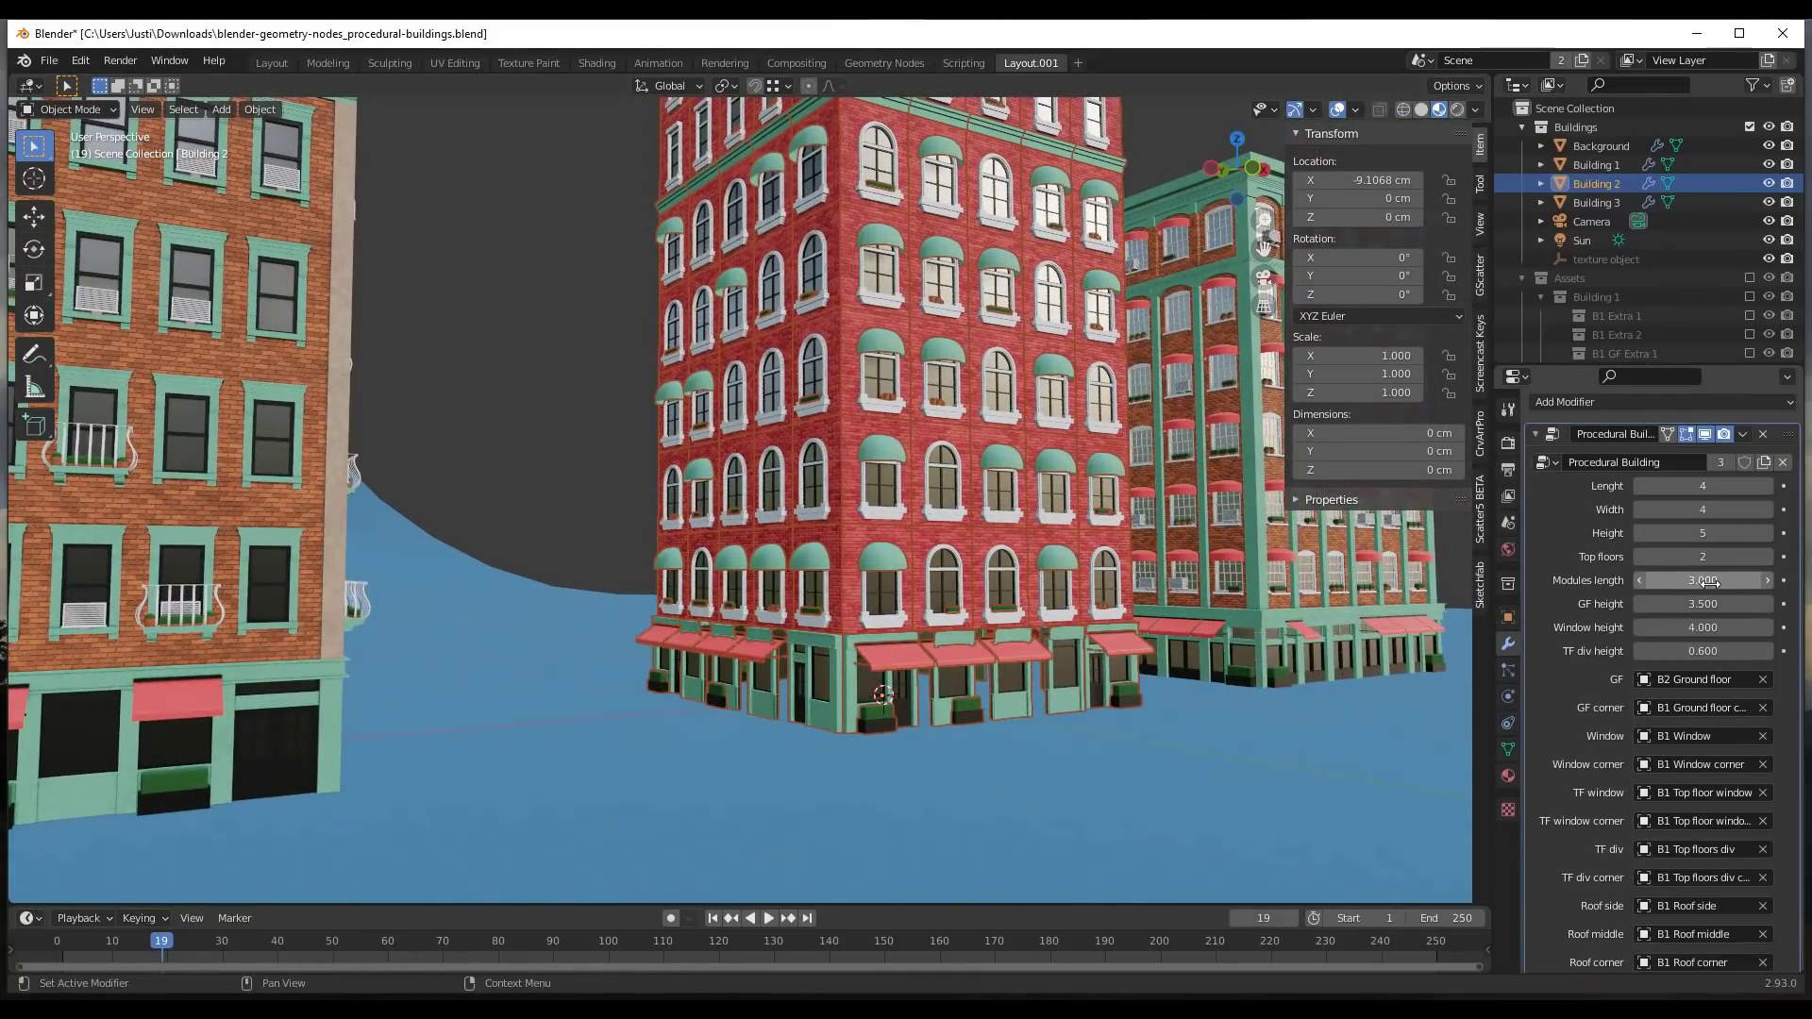
Shorten the facade Modules length by dragging its value.
{"action": "left_click_drag", "start_coordinate": [1745, 579], "coordinate": [1665, 580]}
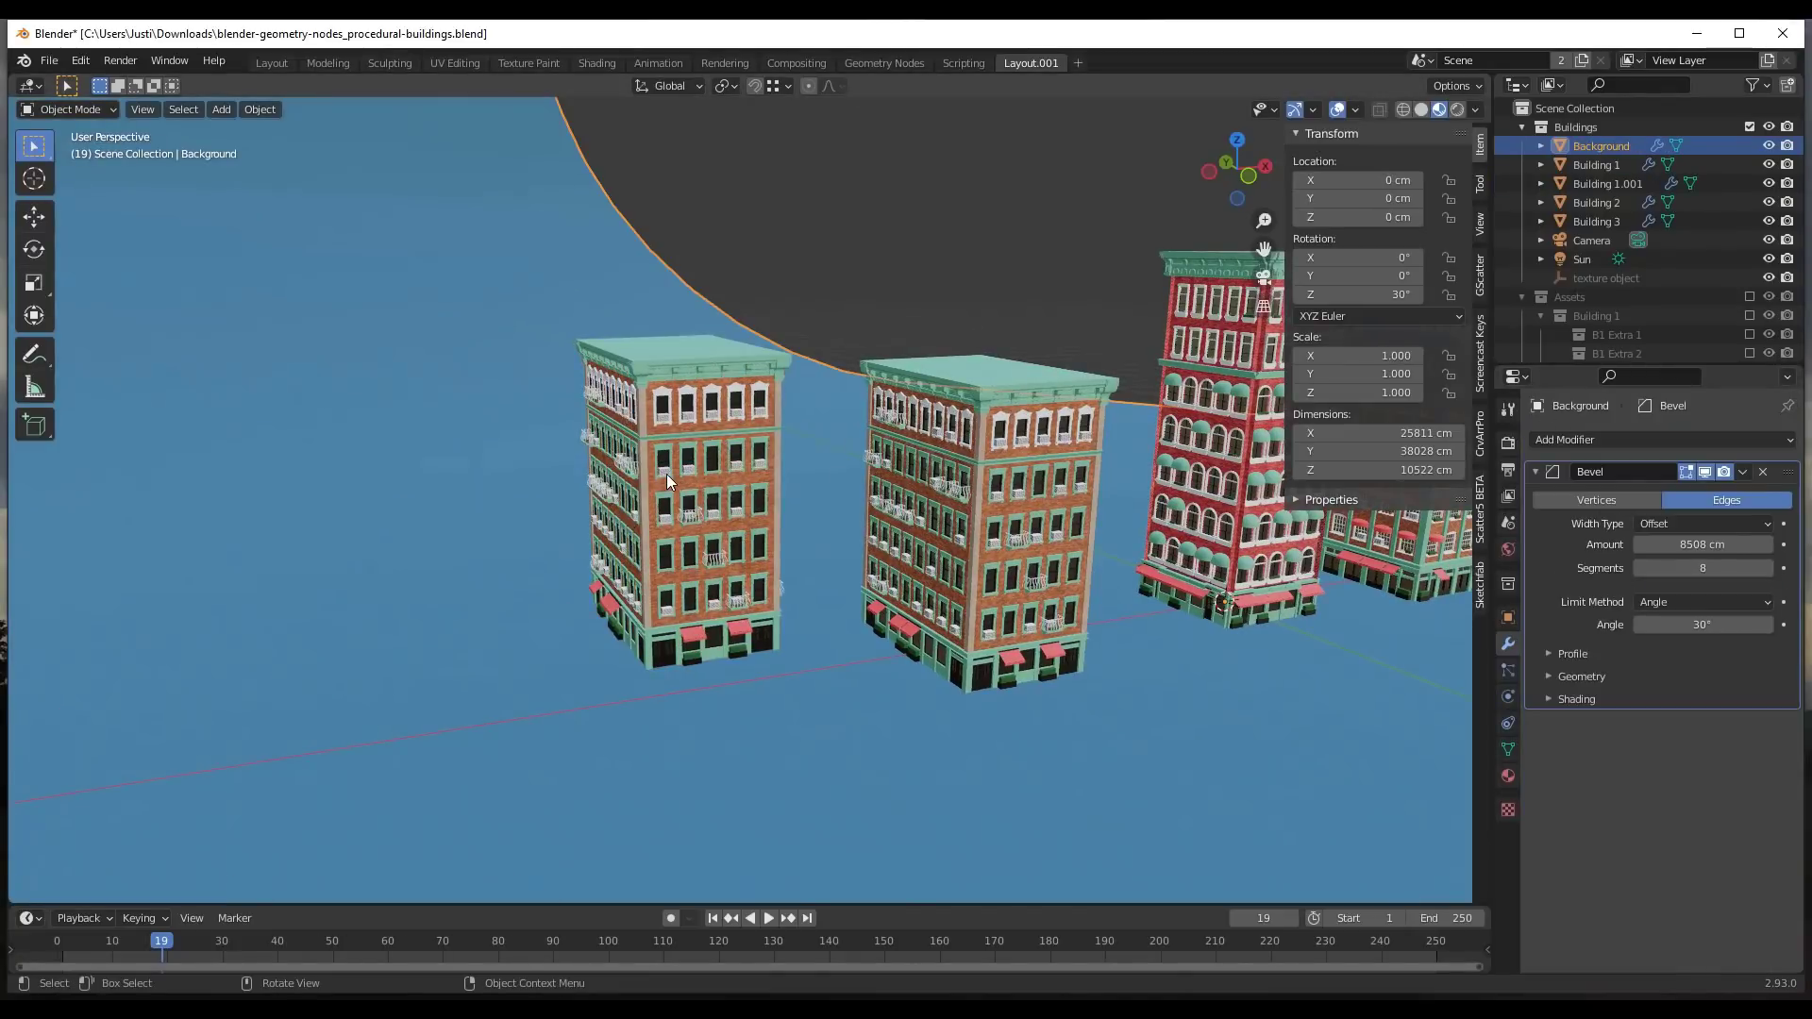
Duplicate Building 1.001 and vary its Extra 1 amount and seed, raising Extra 2 amount twice.
{"action": "left_click", "coordinate": [1607, 183]}
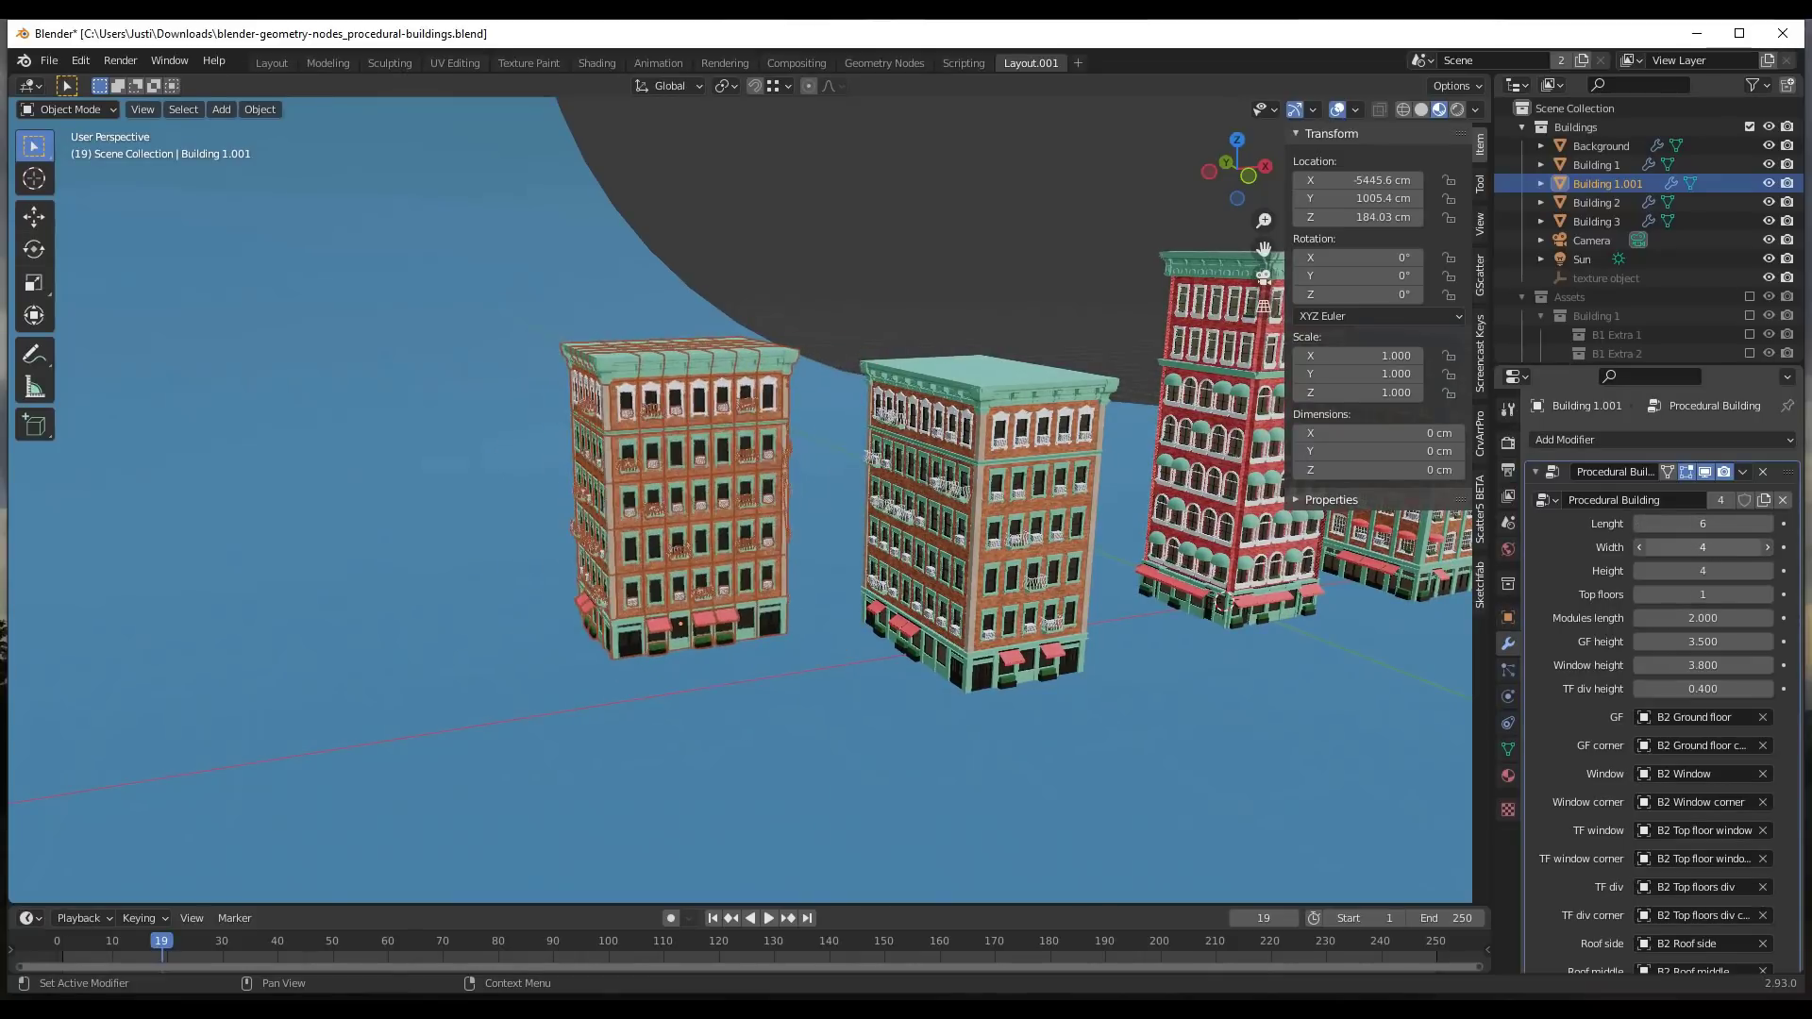
{"action": "left_click", "coordinate": [1701, 547]}
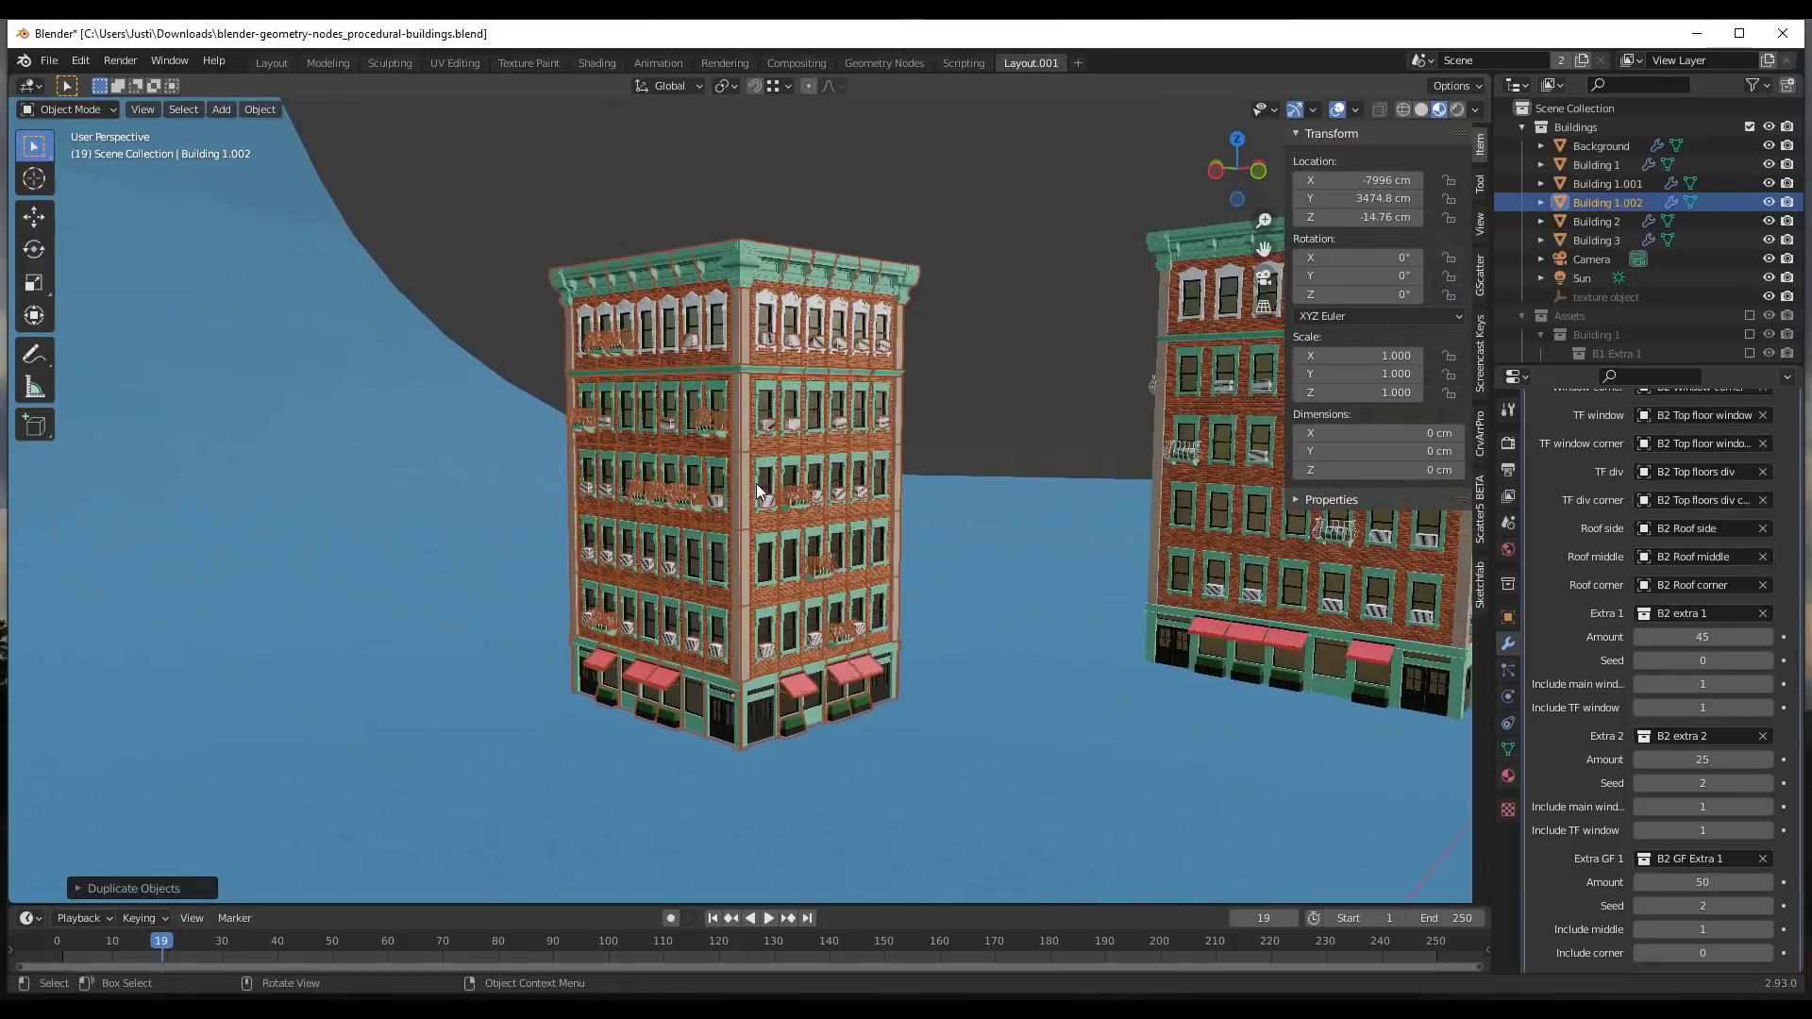
{"action": "left_click_drag", "start_coordinate": [1665, 636], "coordinate": [1687, 636]}
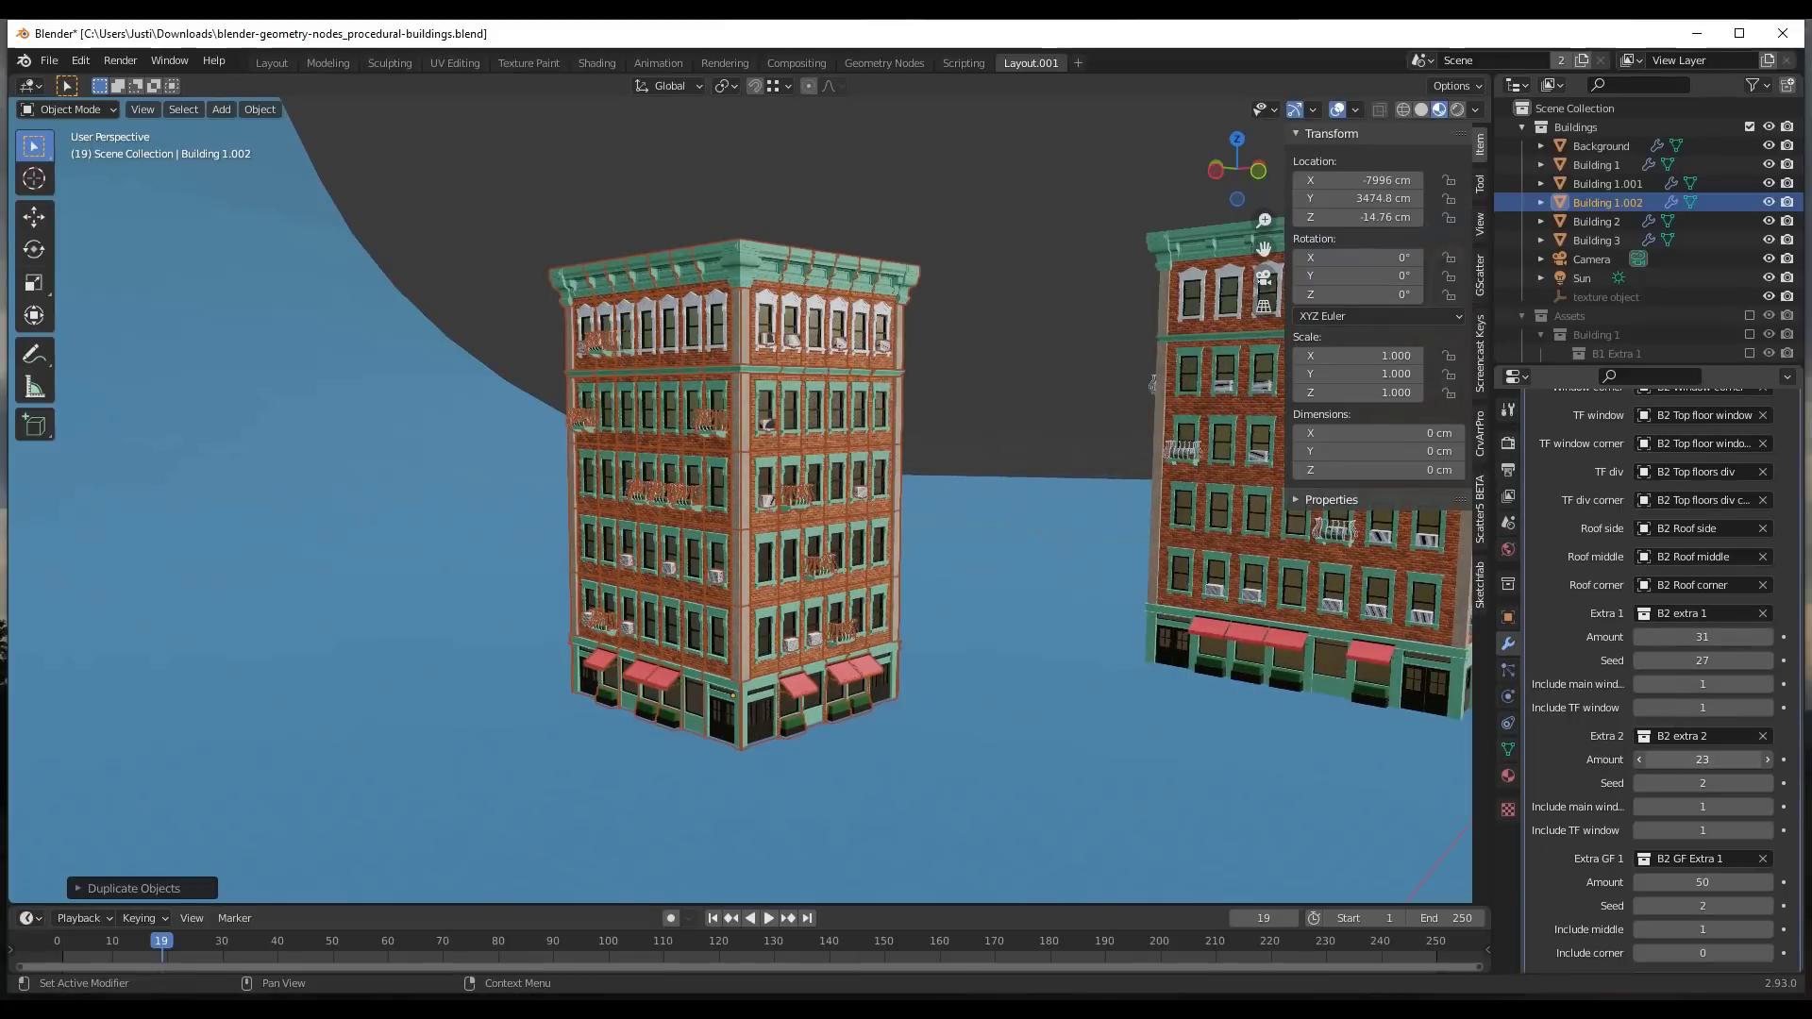
{"action": "left_click", "coordinate": [1765, 759]}
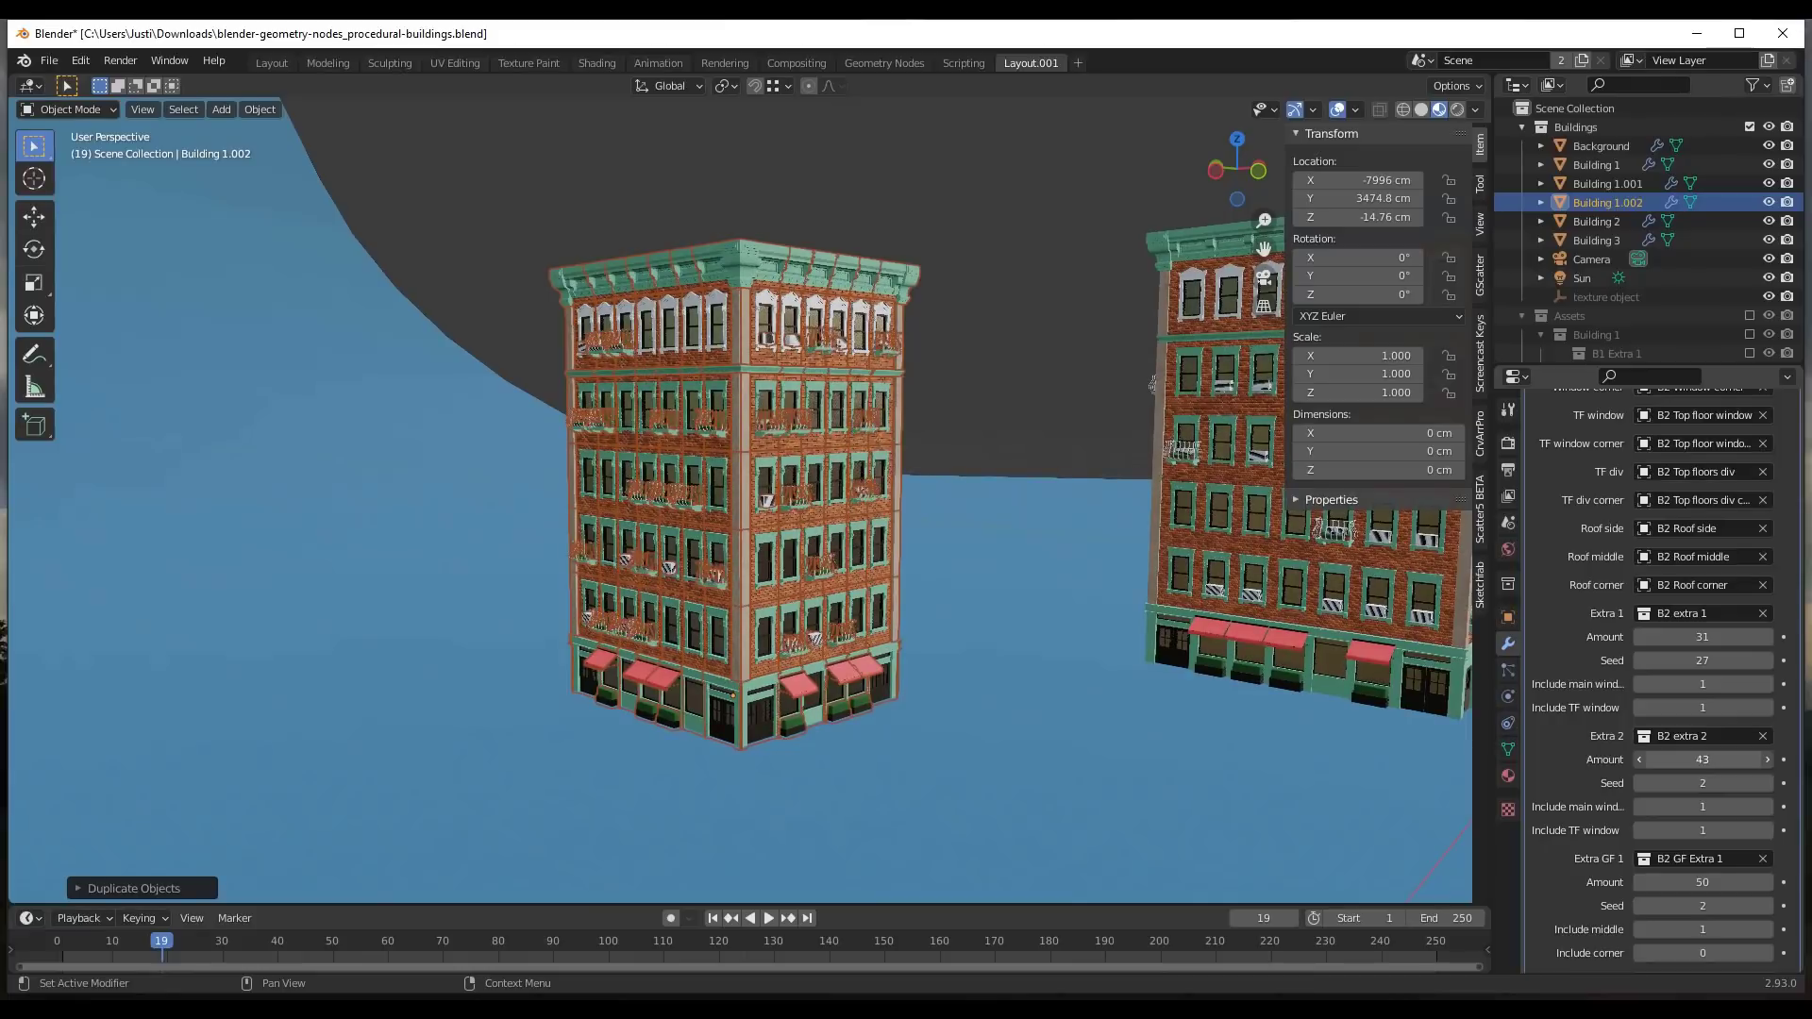
{"action": "left_click", "coordinate": [1765, 758]}
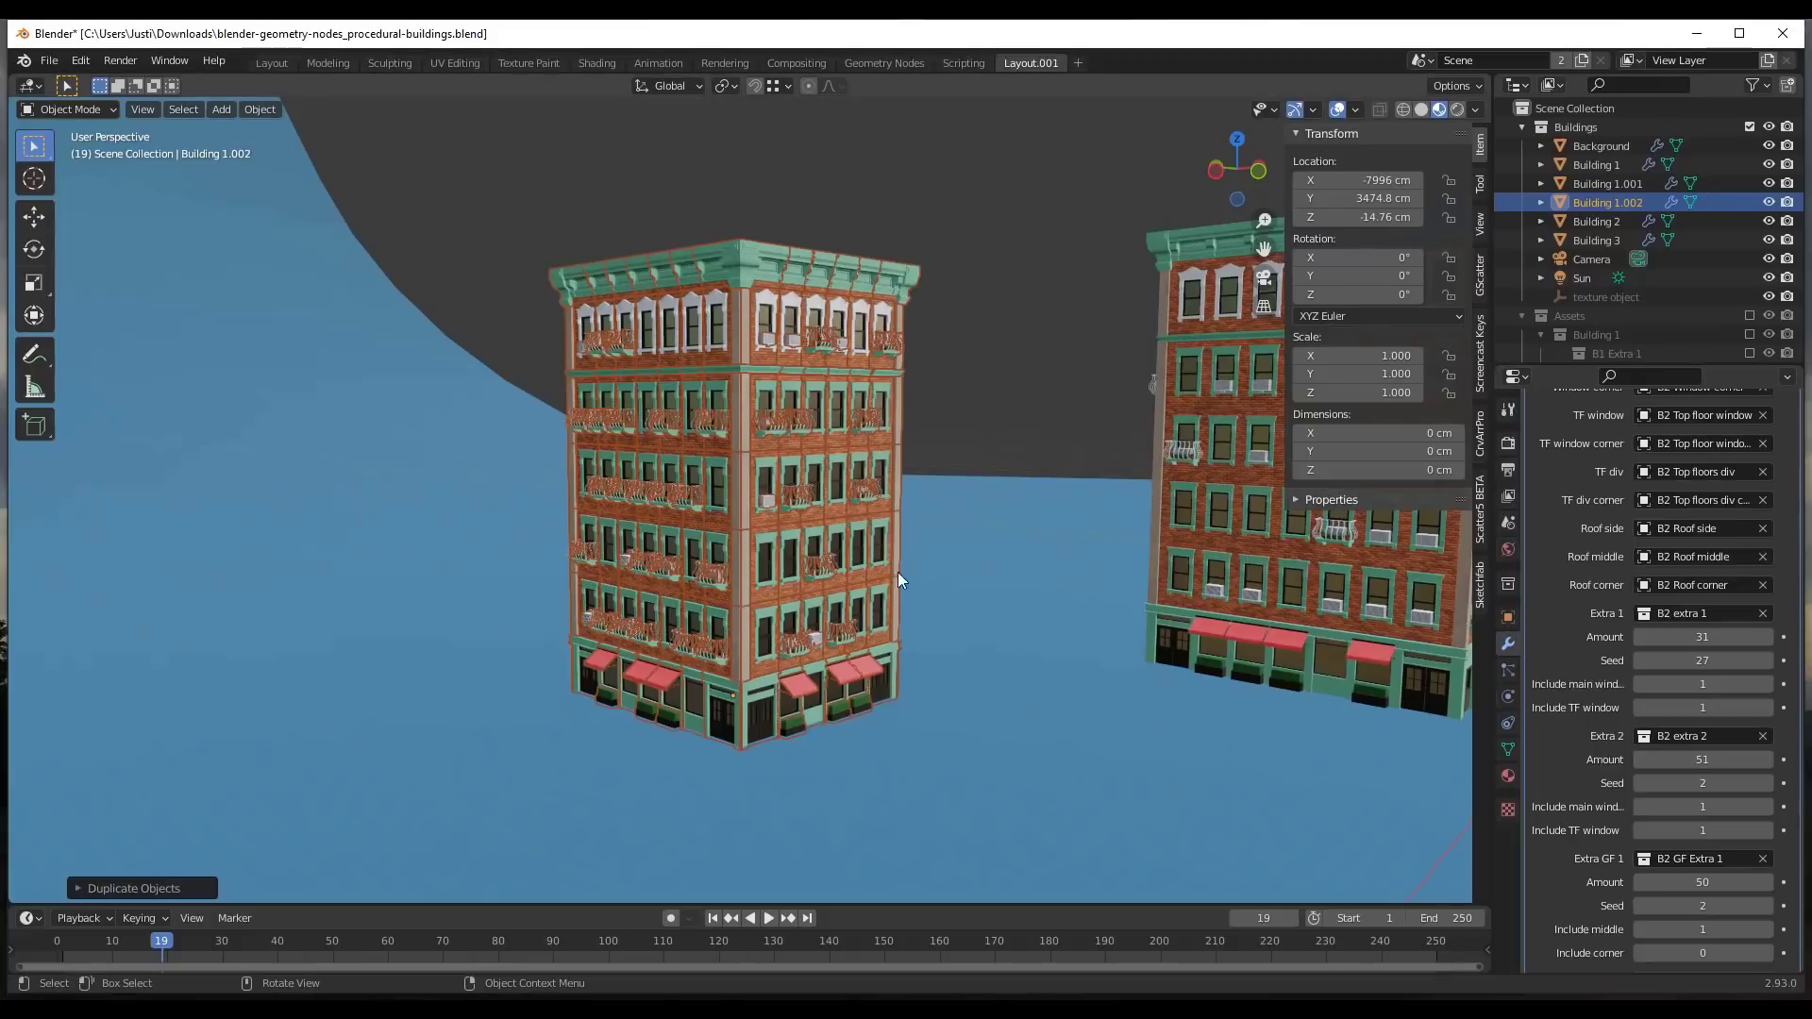
{"action": "mouse_move", "coordinate": [737, 380]}
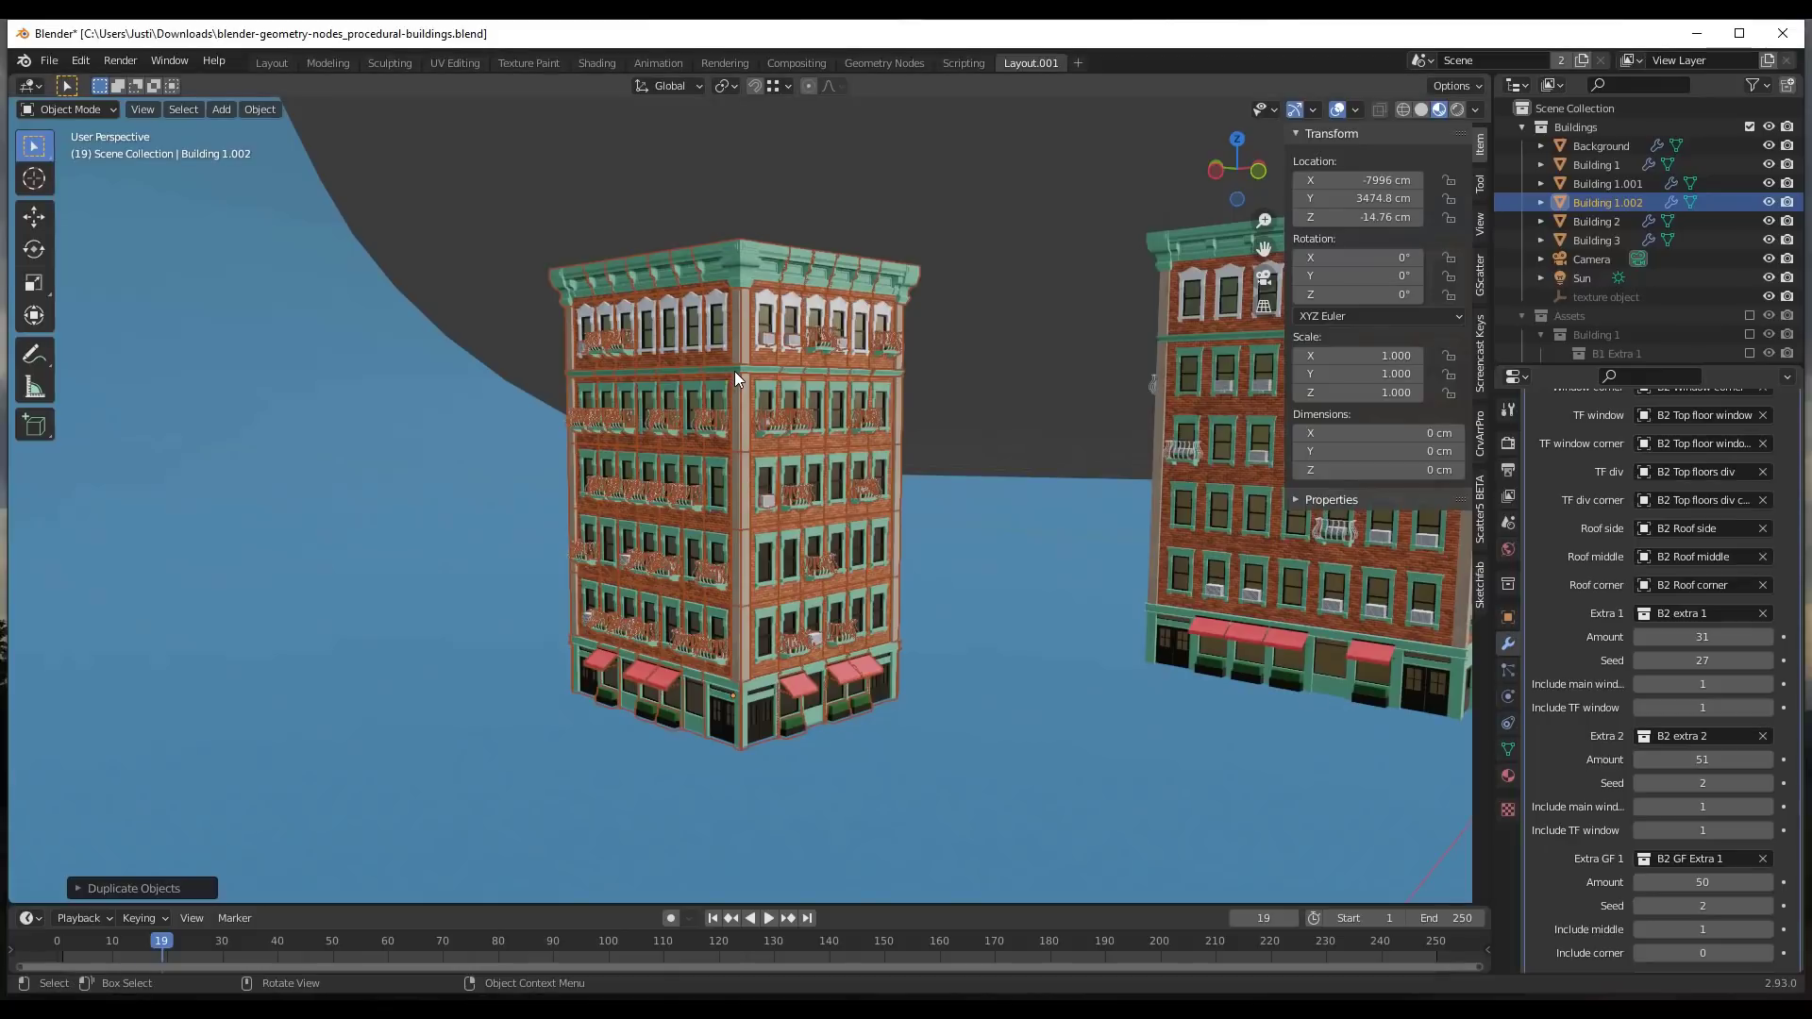
{"action": "mouse_move", "coordinate": [838, 49]}
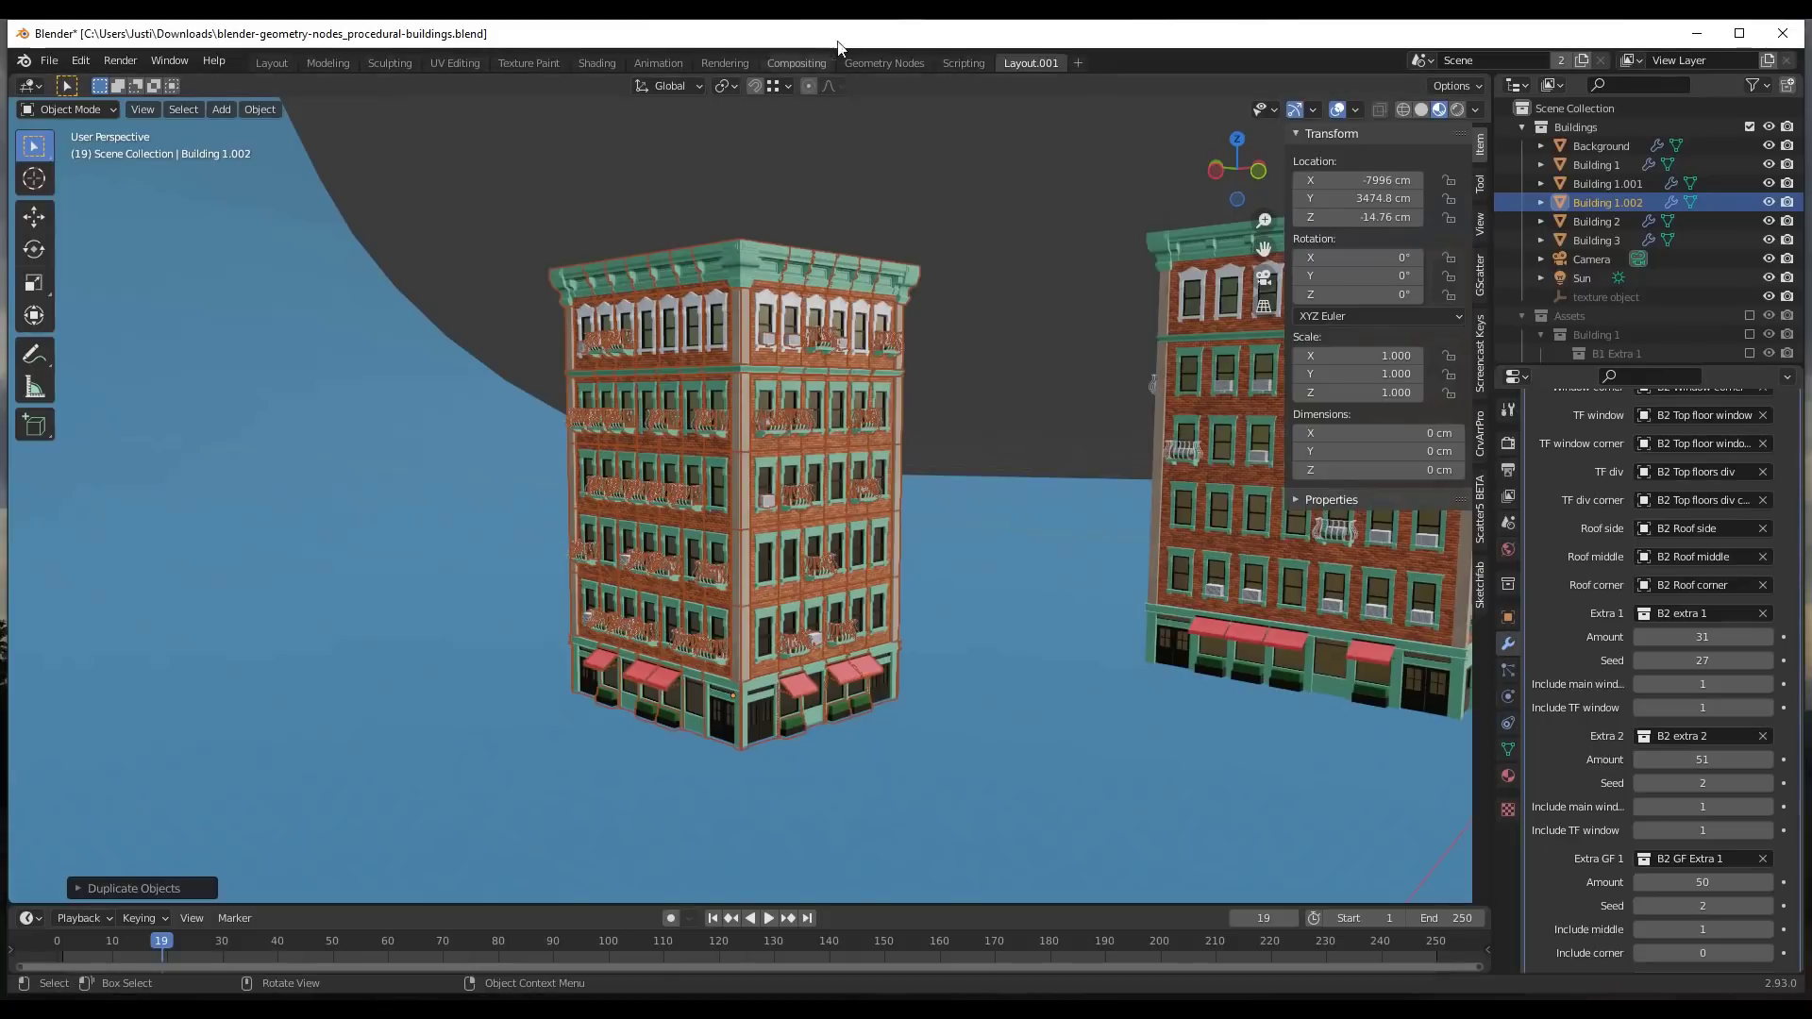
View Building 1.002's Procedural Building node tree and its modifier settings in the Geometry Nodes workspace.
{"action": "left_click", "coordinate": [883, 62]}
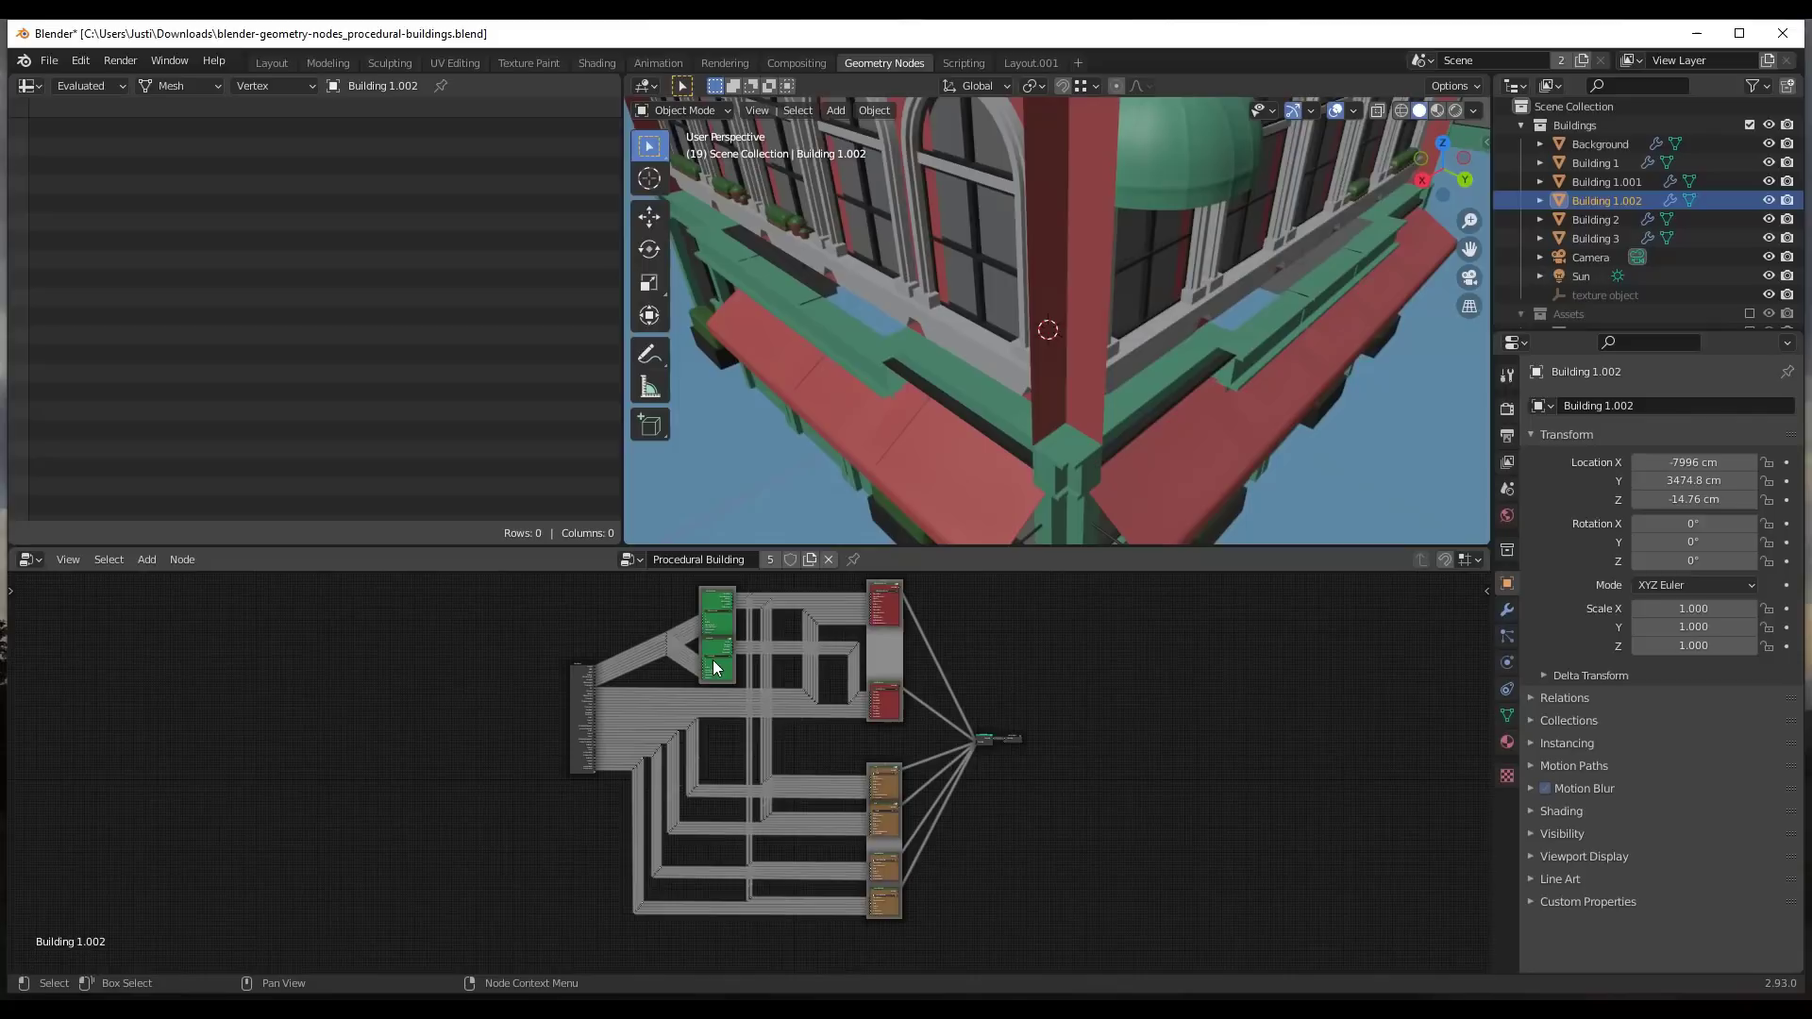
{"action": "mouse_move", "coordinate": [842, 712]}
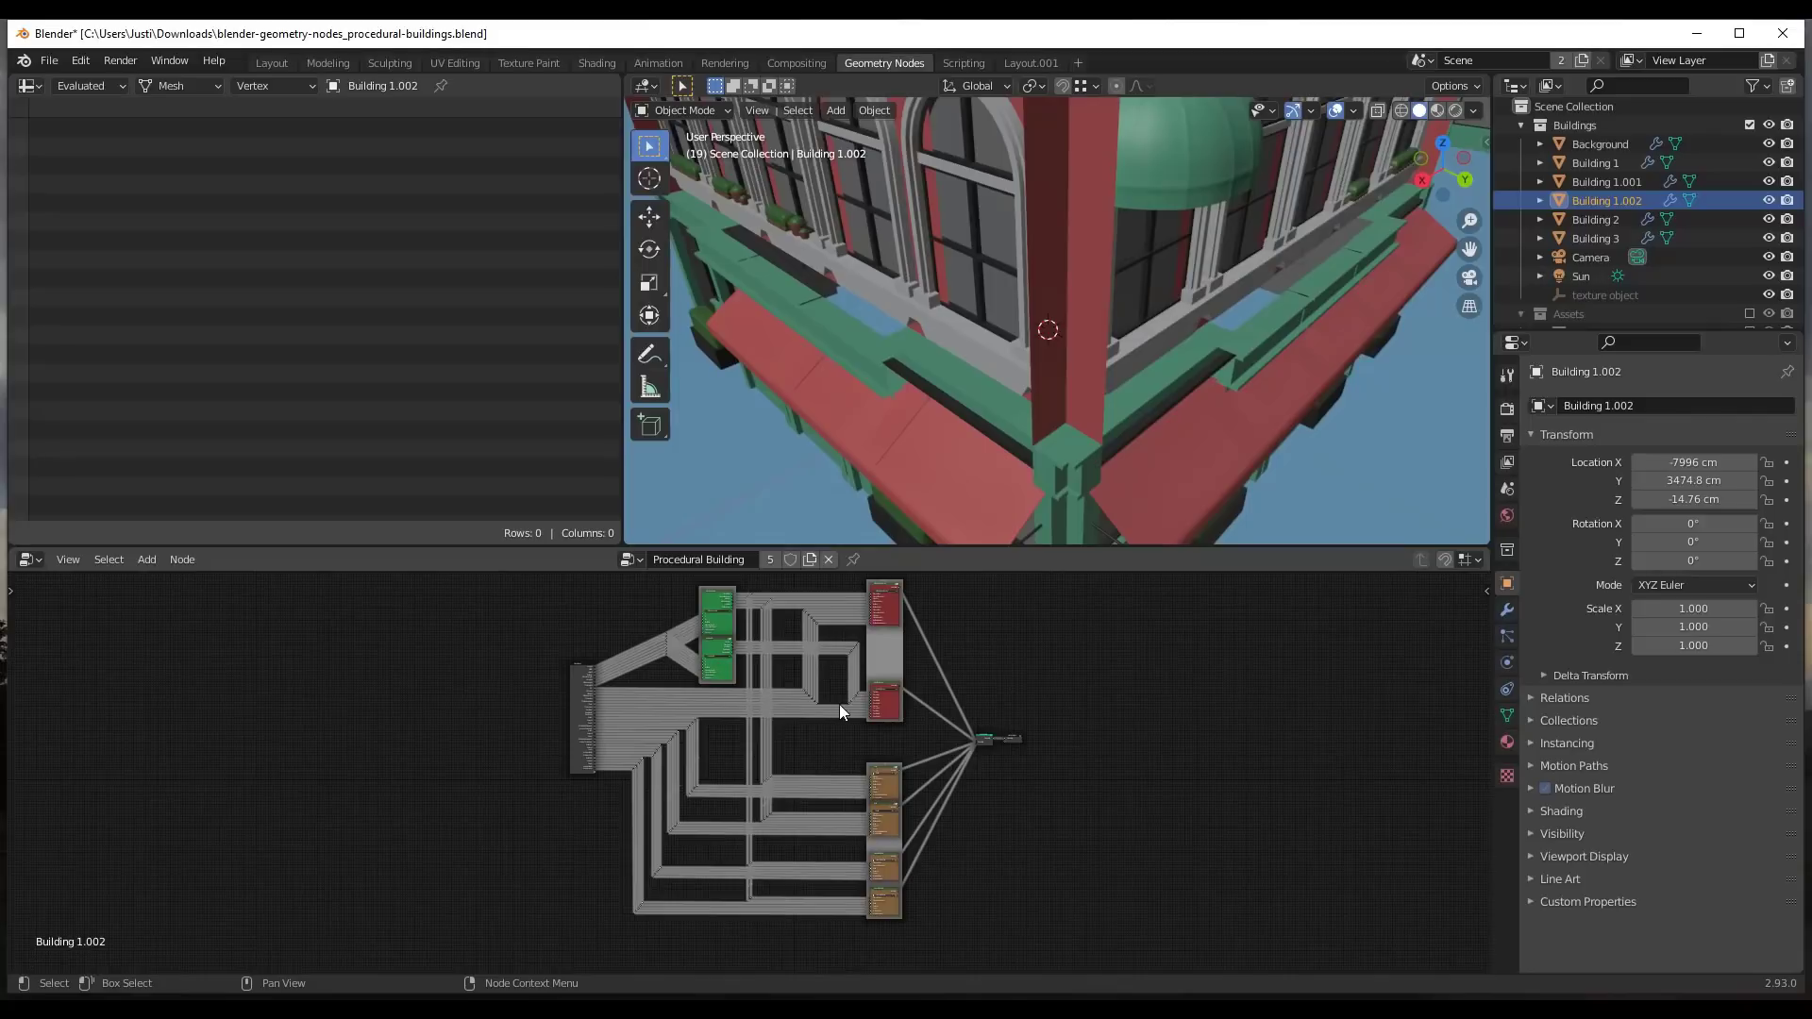
{"action": "mouse_move", "coordinate": [846, 715]}
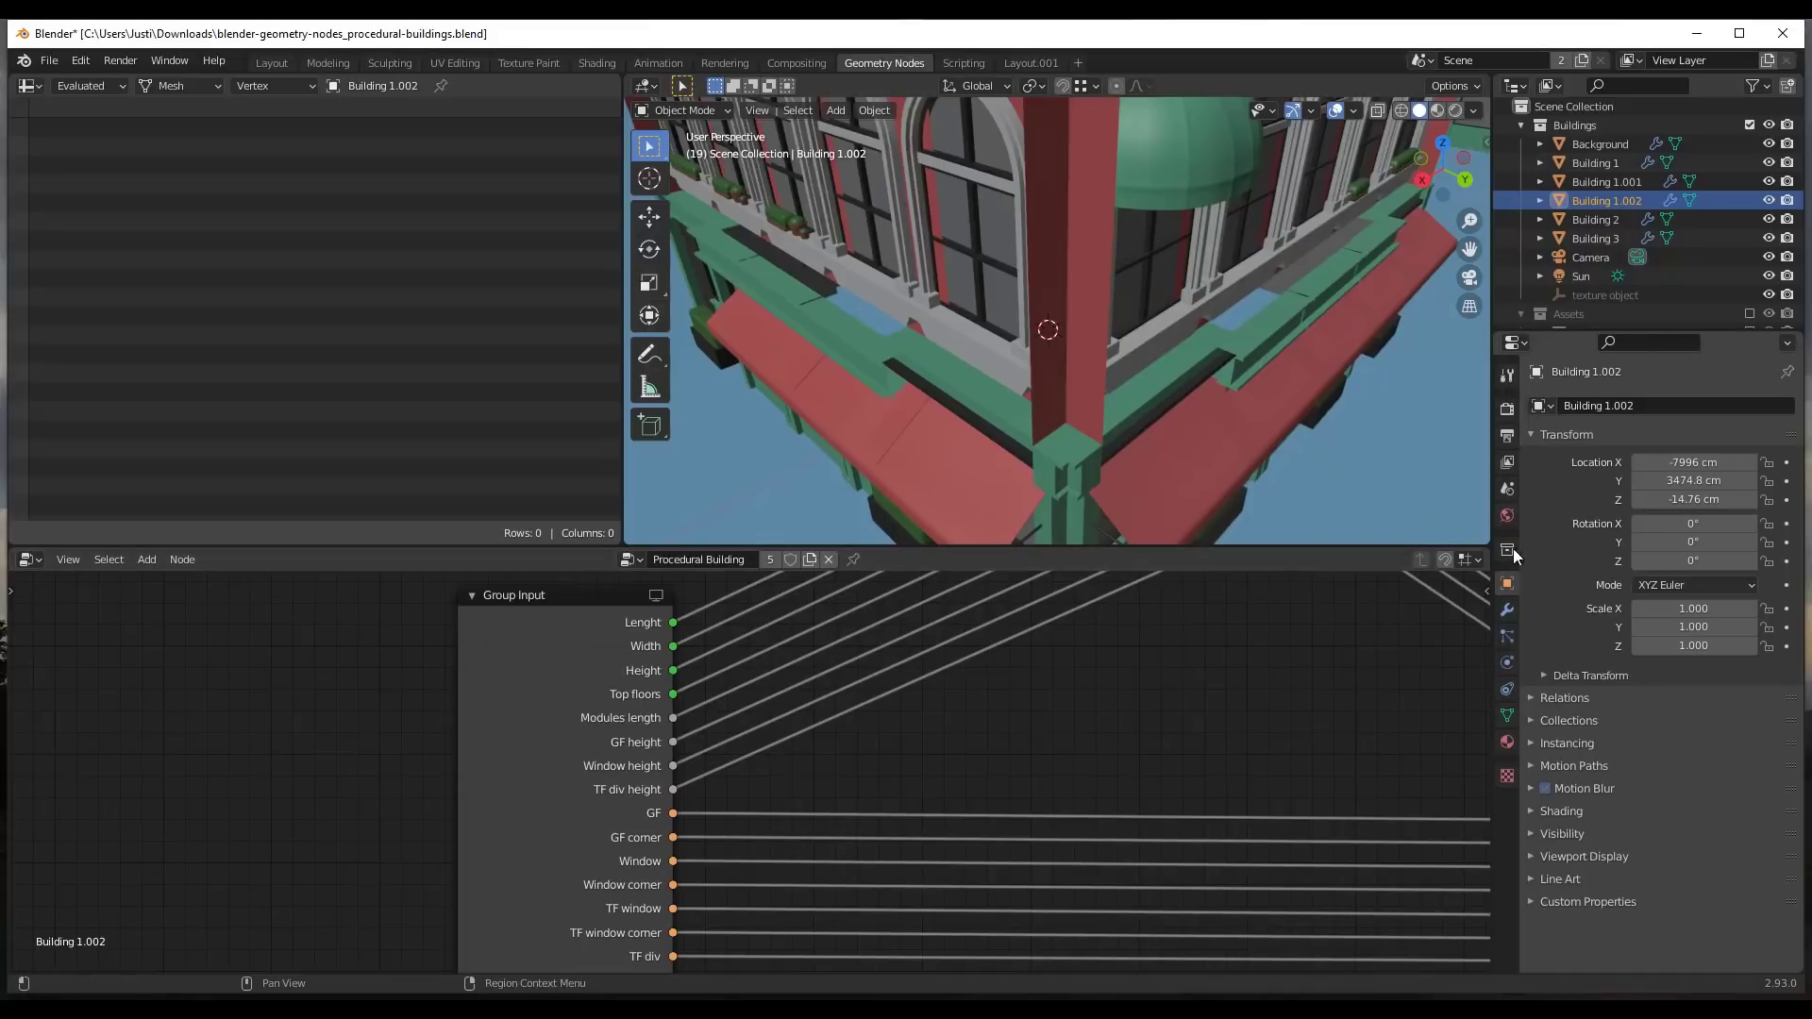
{"action": "left_click", "coordinate": [1506, 610]}
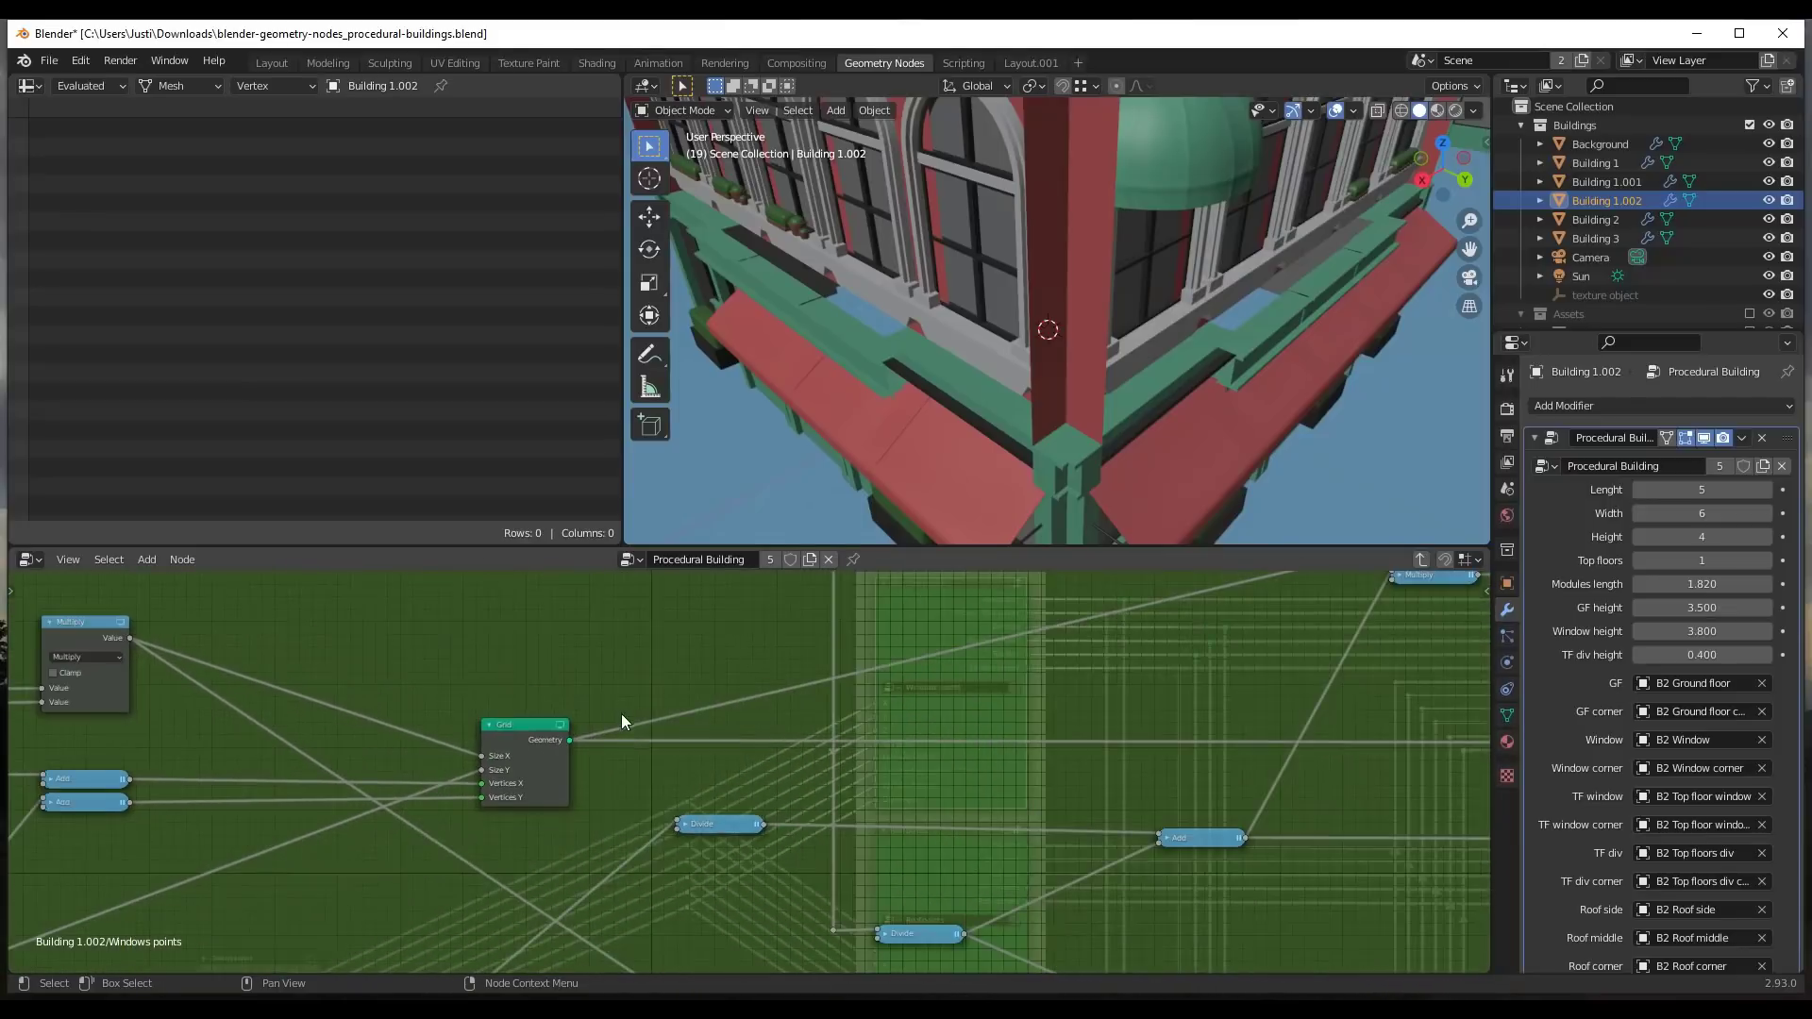
{"action": "scroll", "scroll_direction": "down", "scroll_amount": 3}
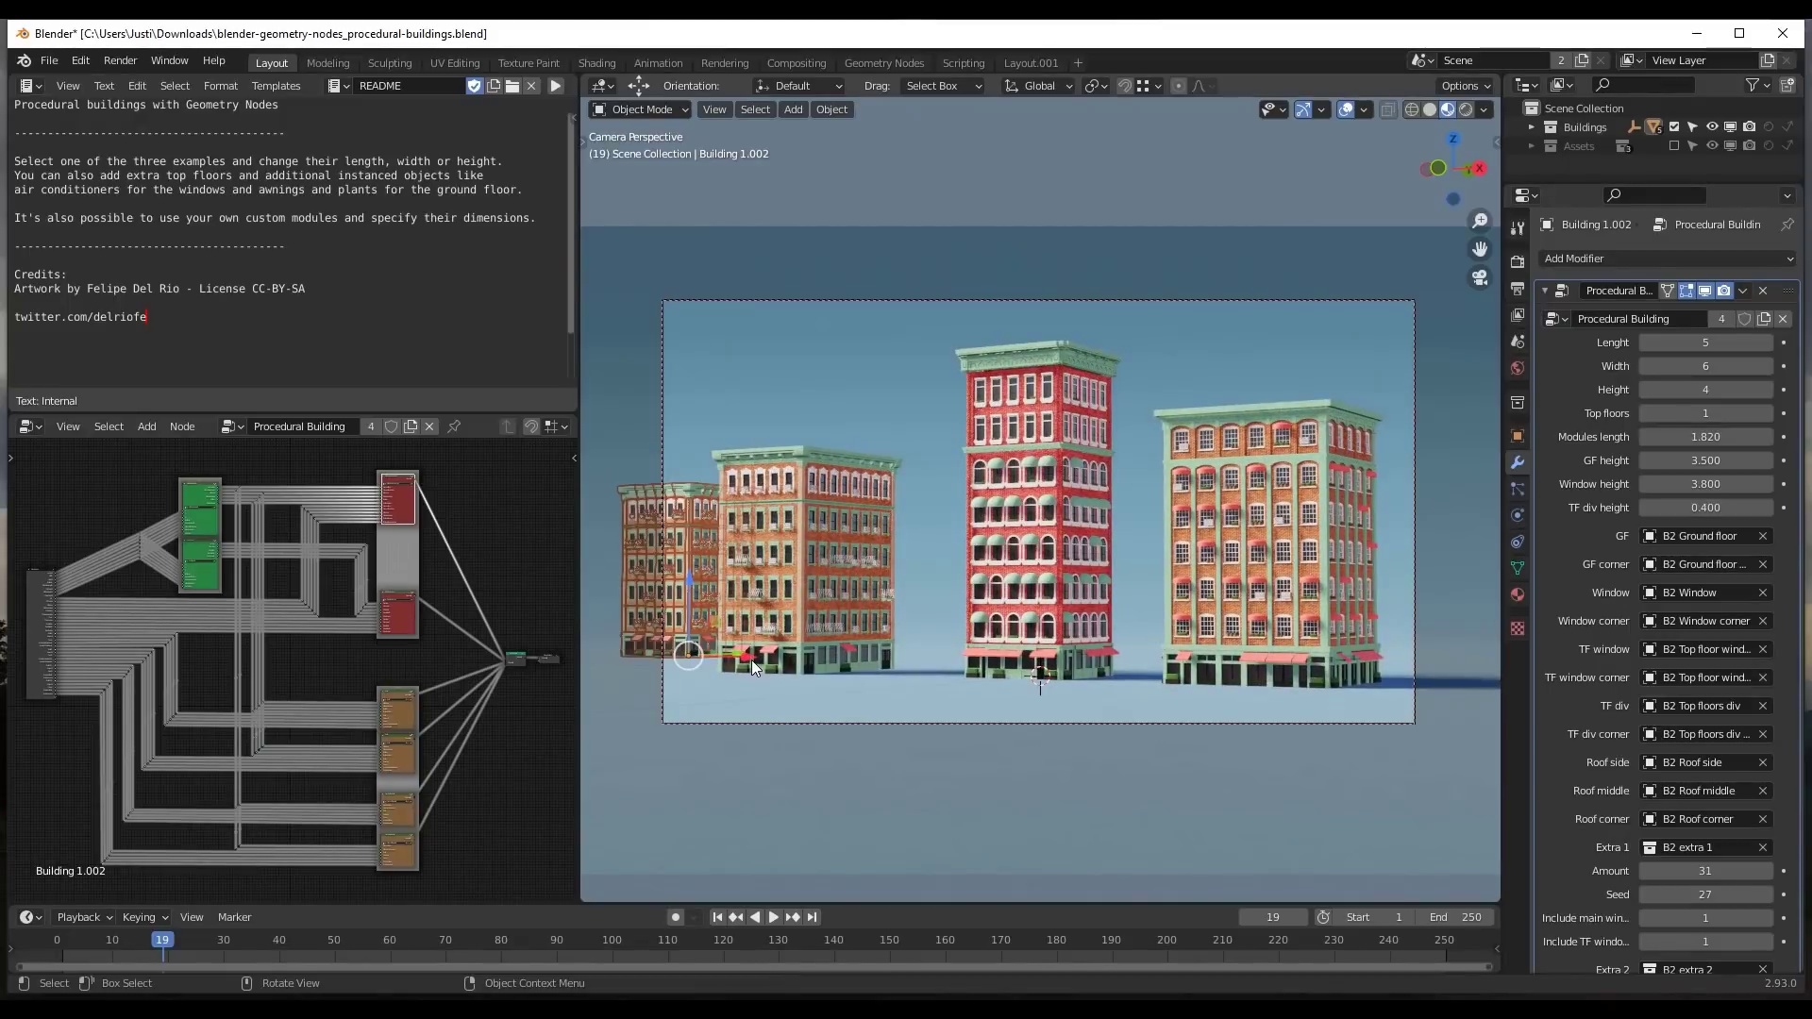
Move the copy into the cluster, duplicate Building 3 and raise Building 3.001 to Height 6.
{"action": "left_click_drag", "start_coordinate": [687, 654], "coordinate": [1154, 665]}
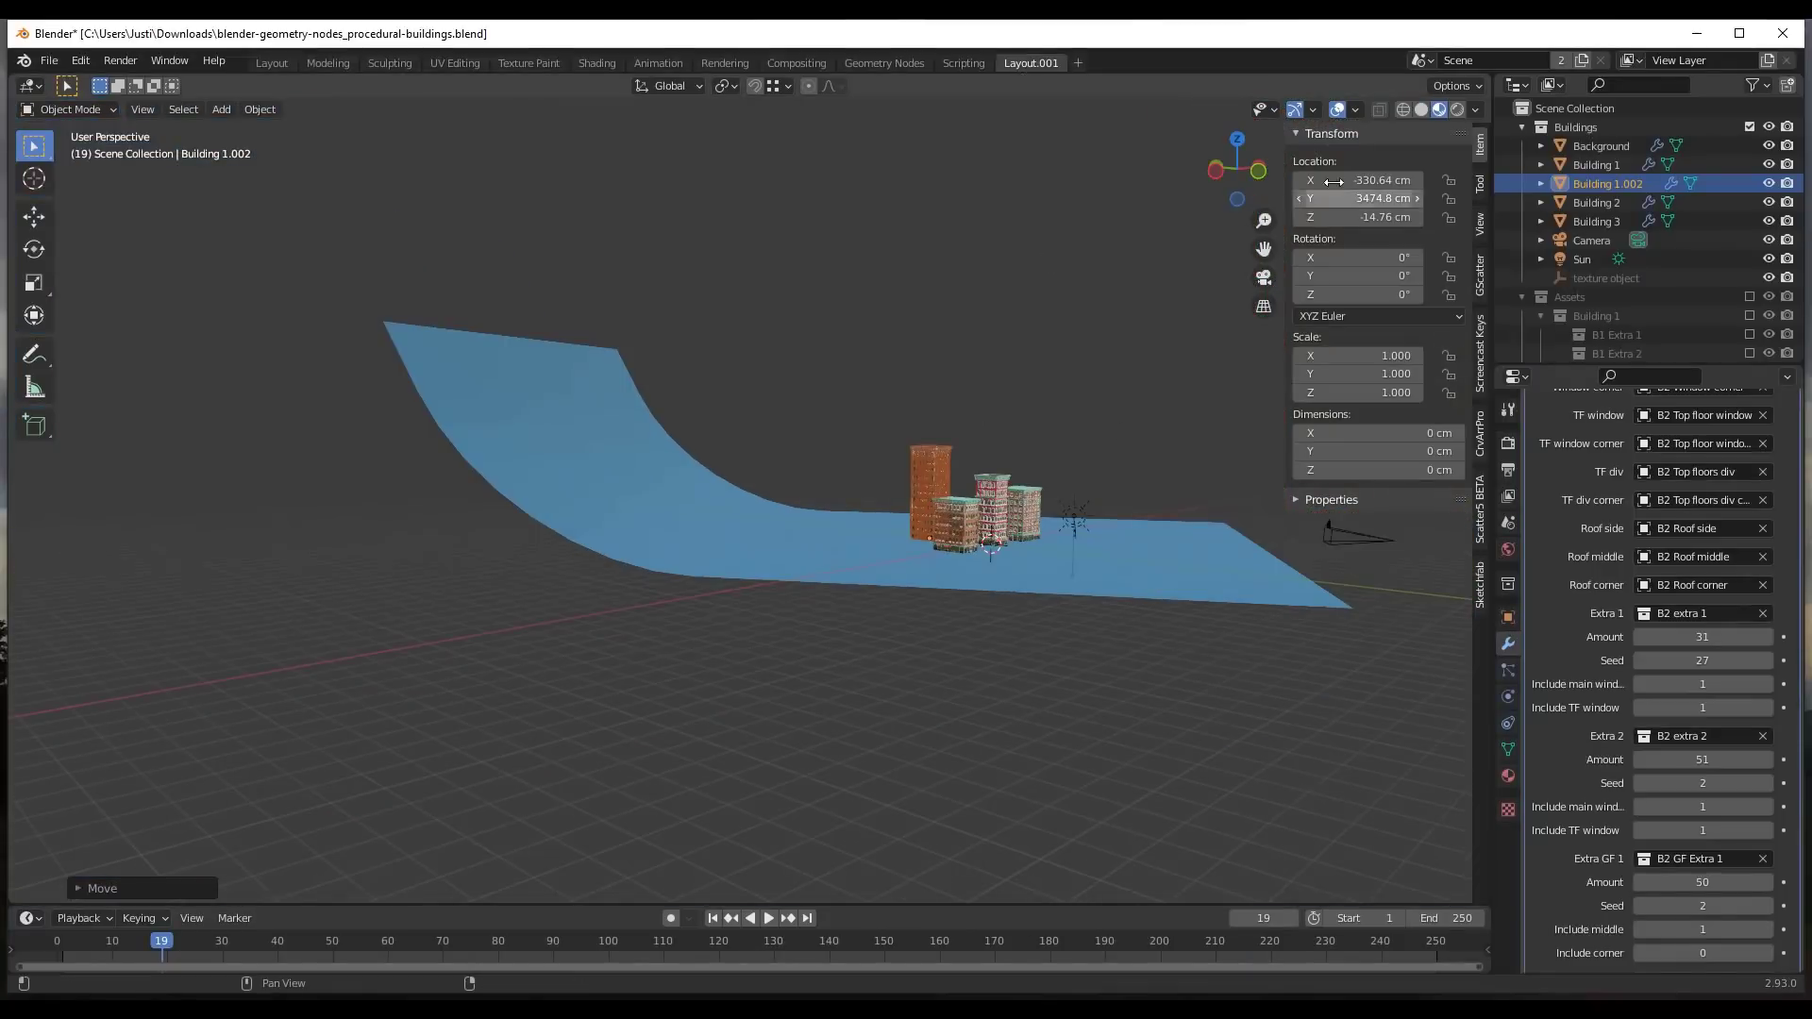
{"action": "key", "text": "7"}
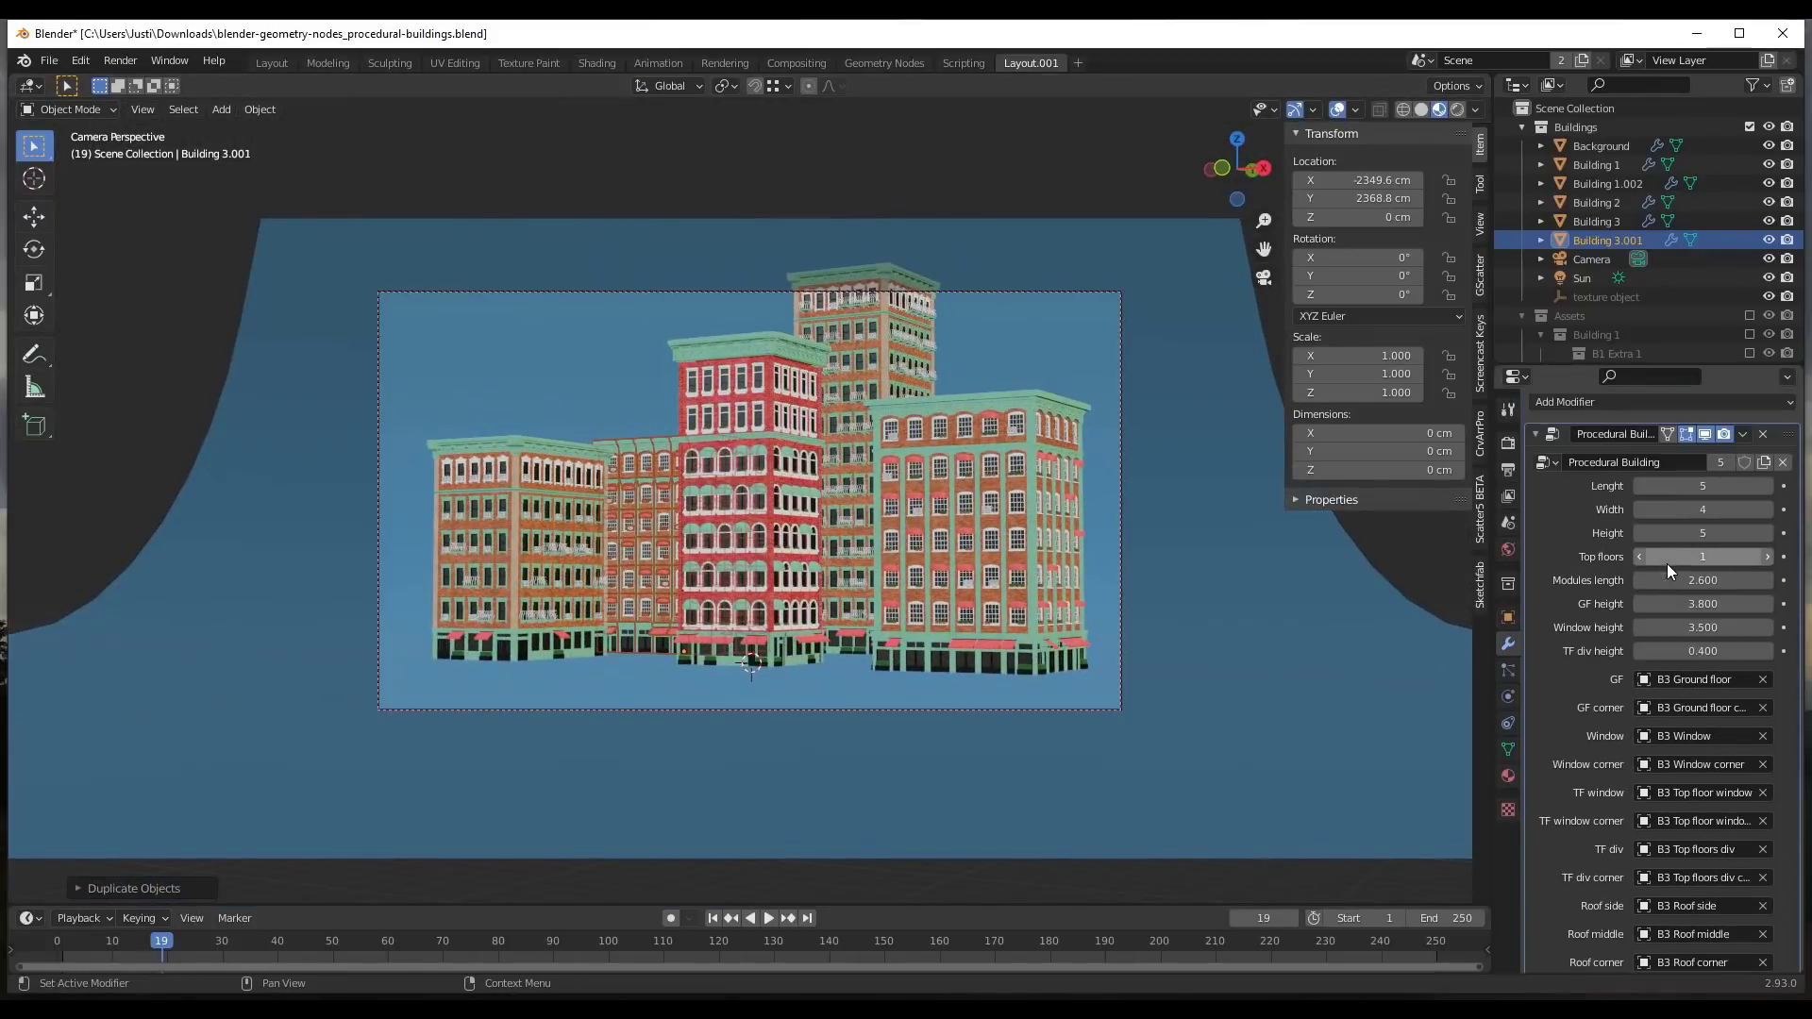
{"action": "left_click", "coordinate": [1765, 533]}
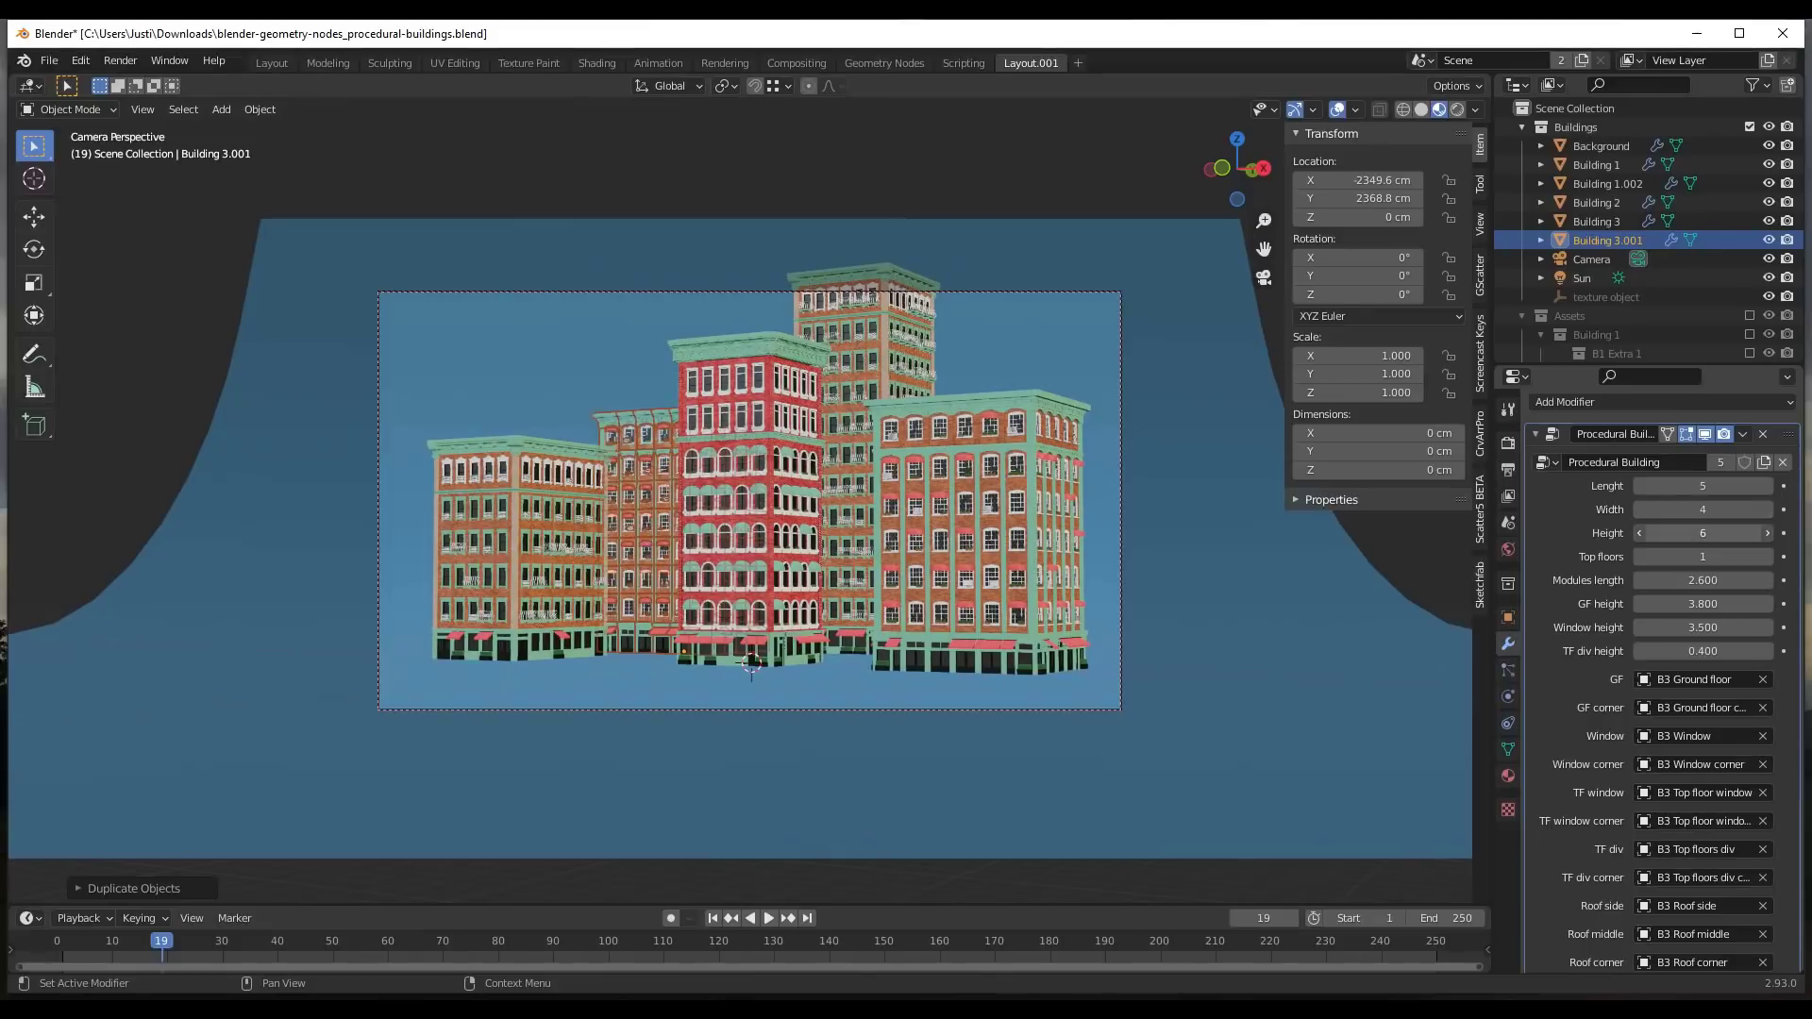